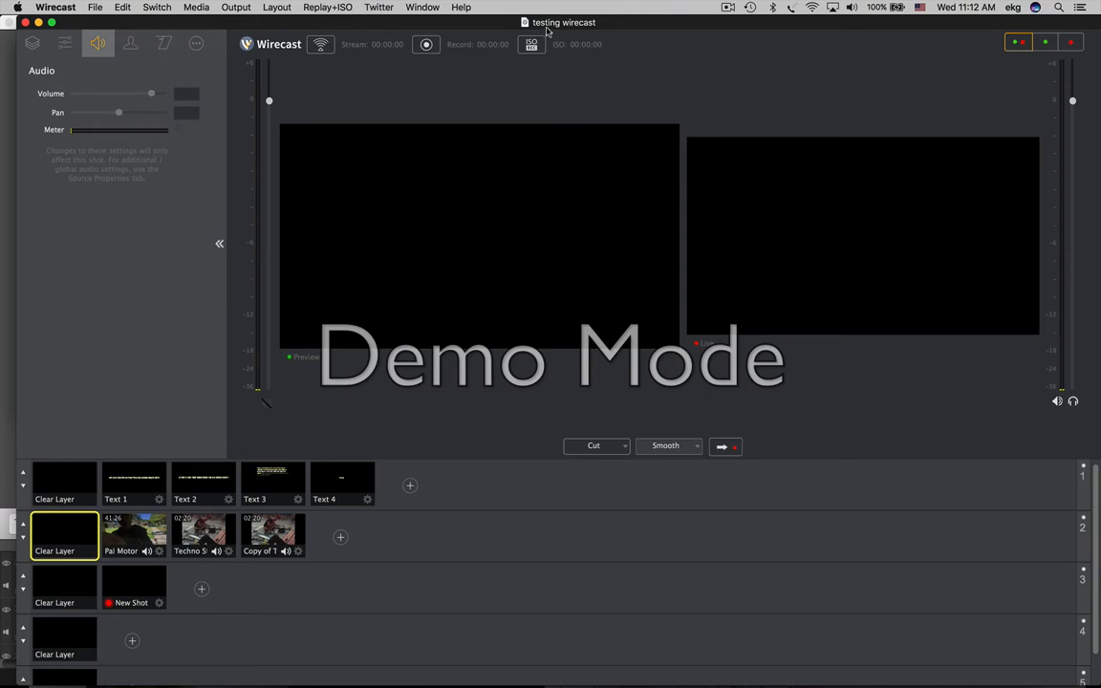
mouse_move(340, 322)
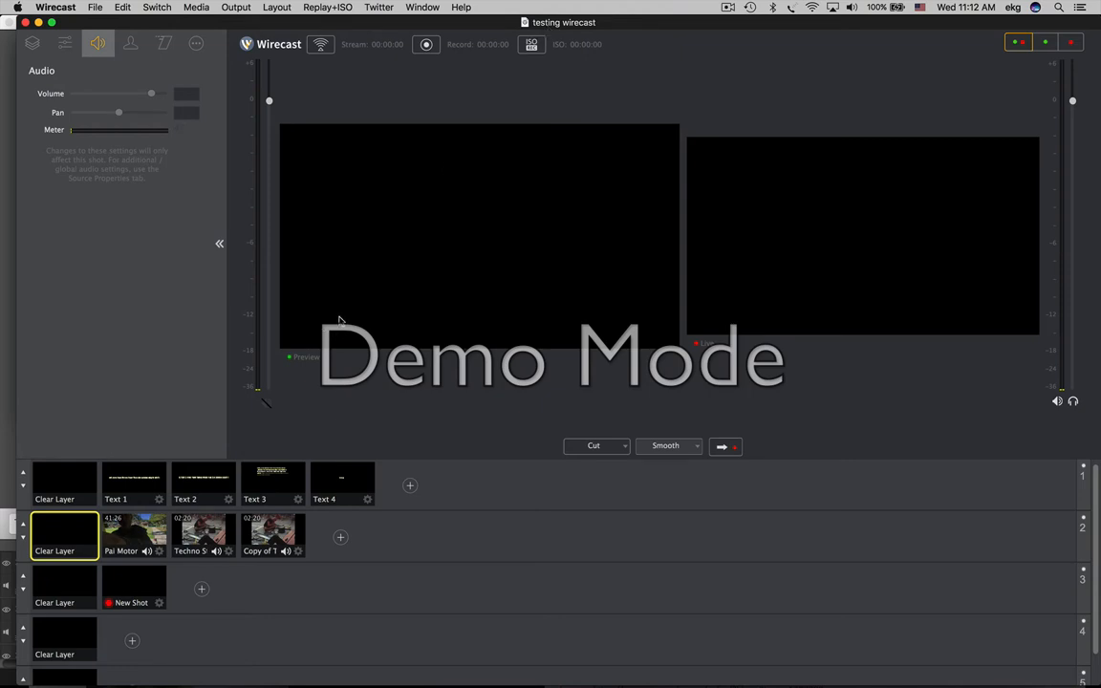
mouse_move(601, 287)
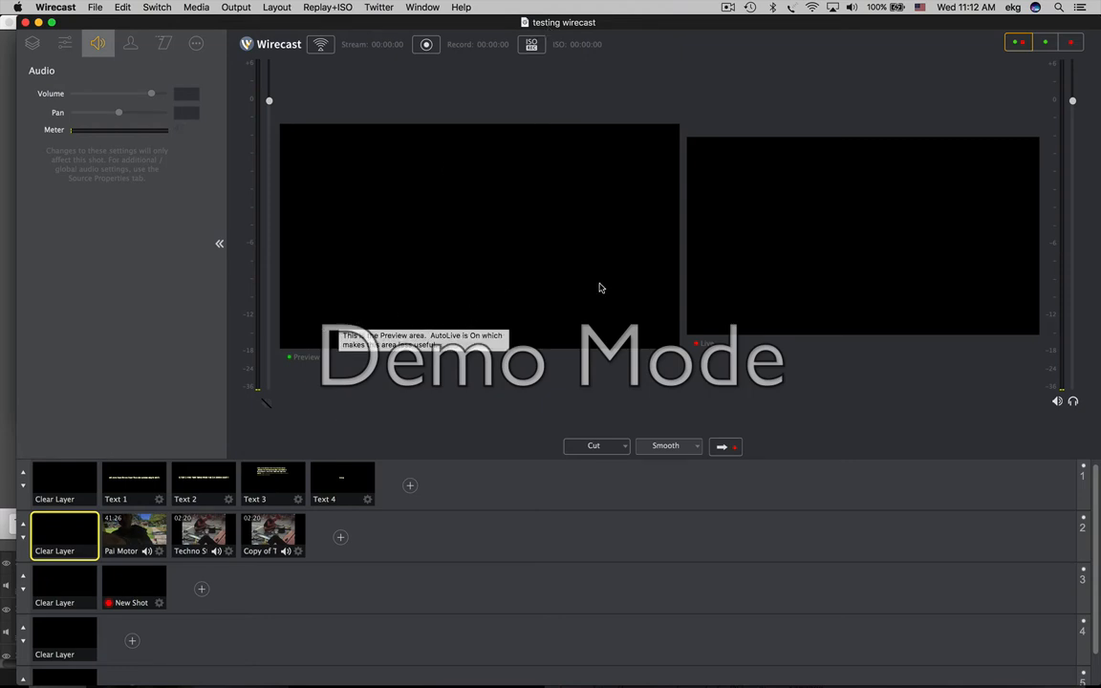
mouse_move(650, 306)
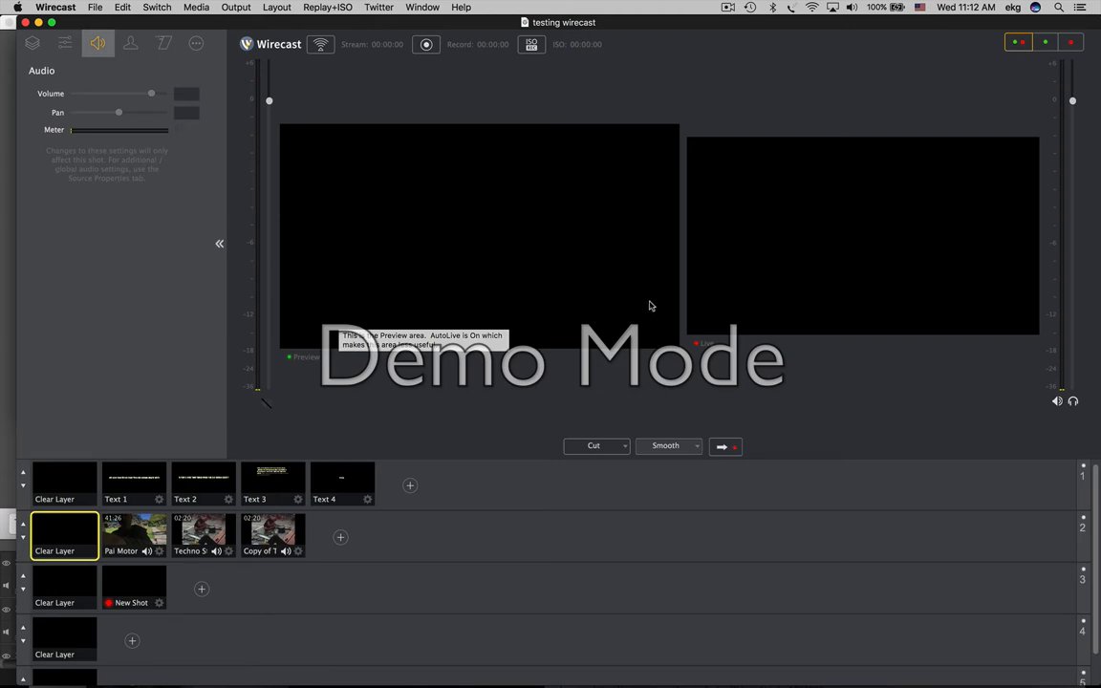
mouse_move(298, 306)
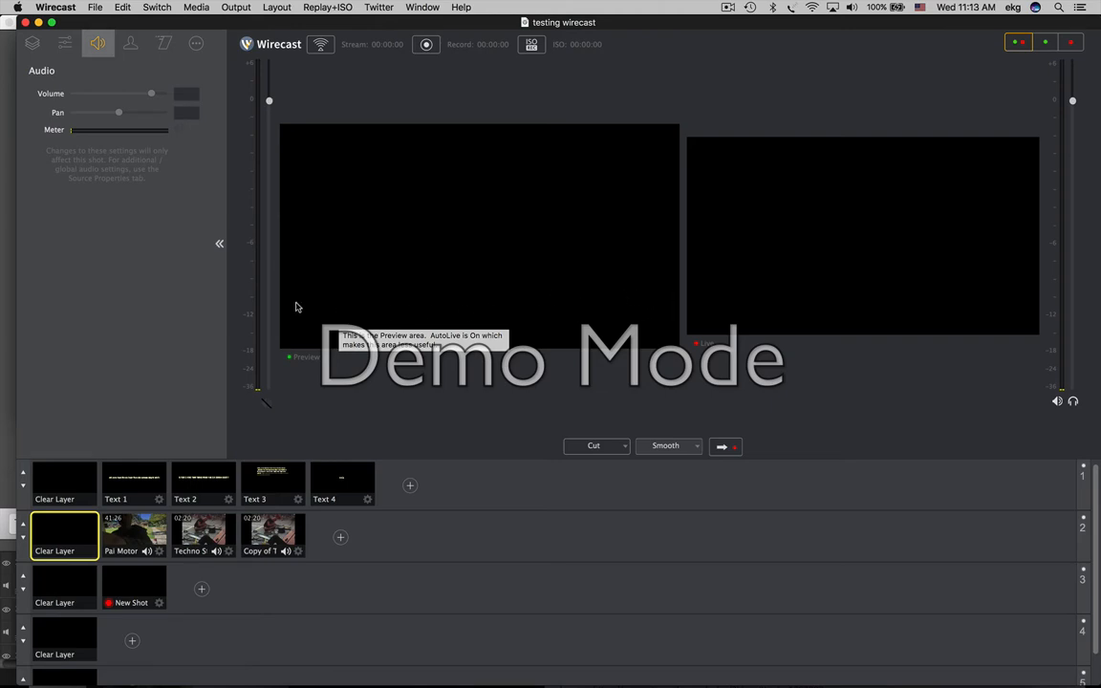
mouse_move(467, 313)
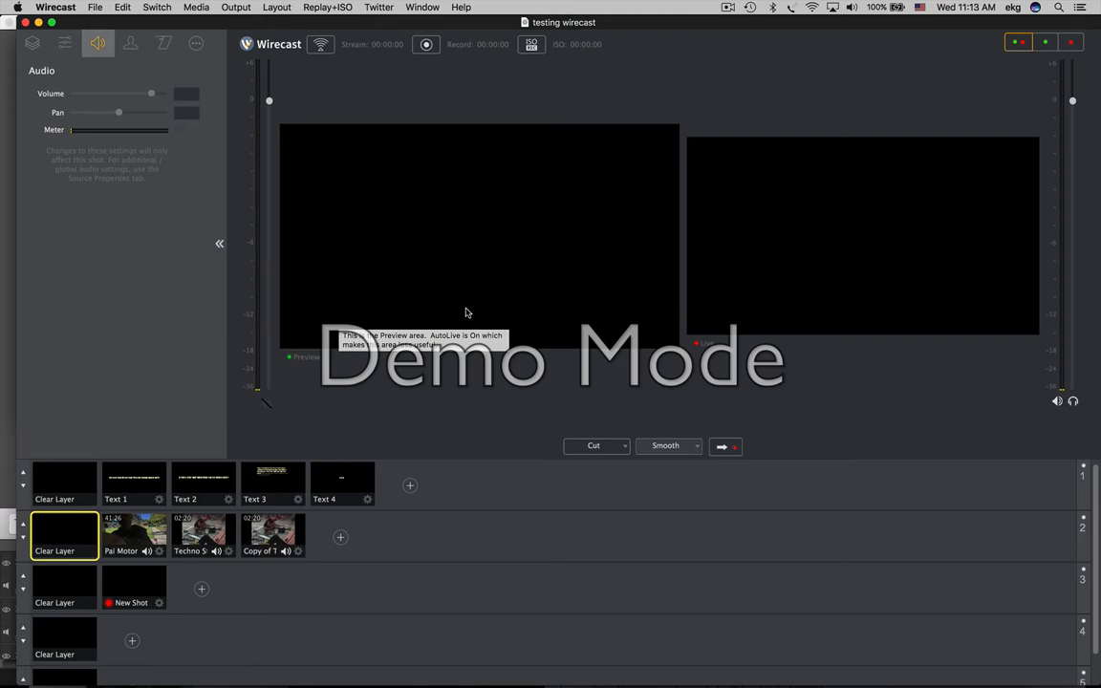
mouse_move(638, 310)
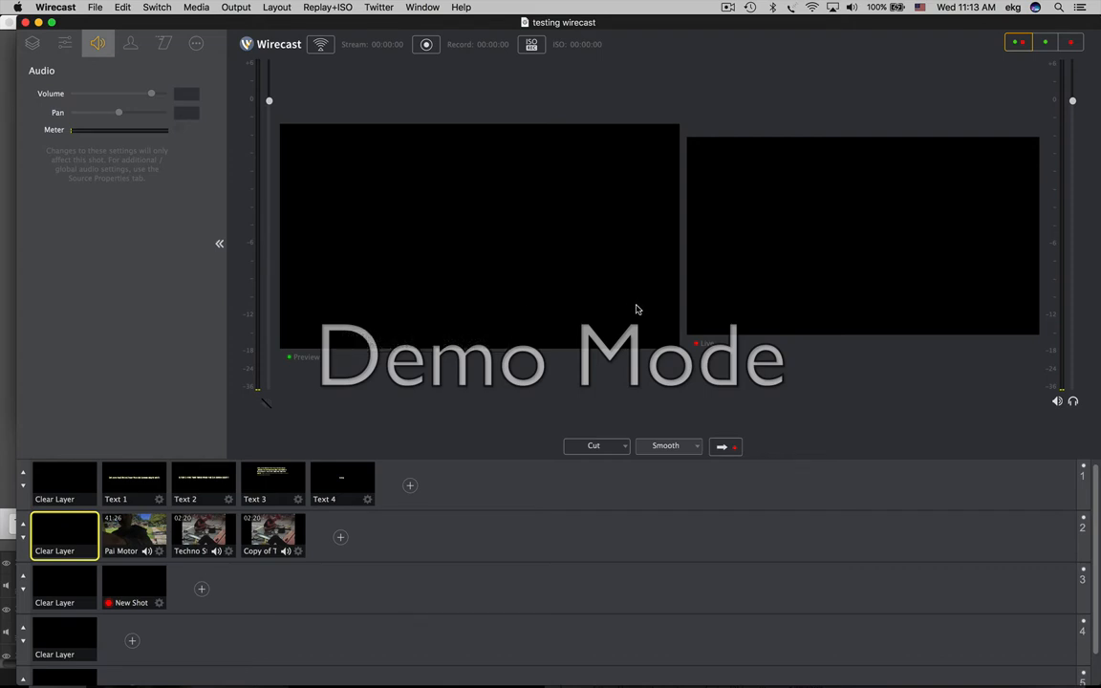
mouse_move(102, 505)
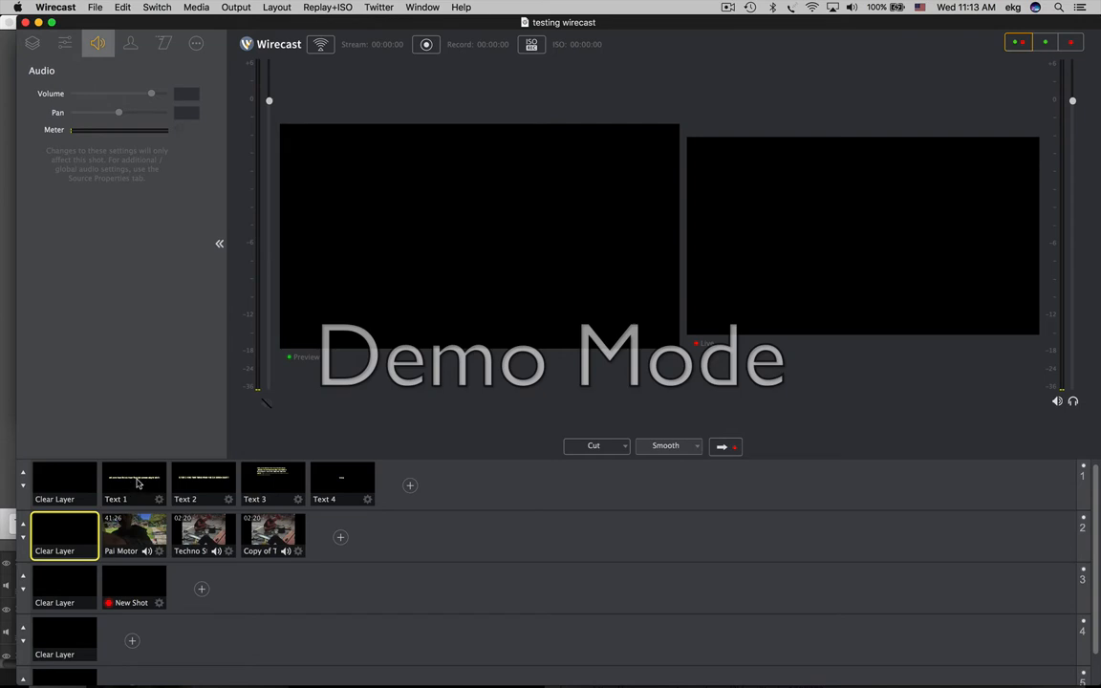
Take the Text 1 scrolling number caption live and show its Text Properties.
left_click(134, 482)
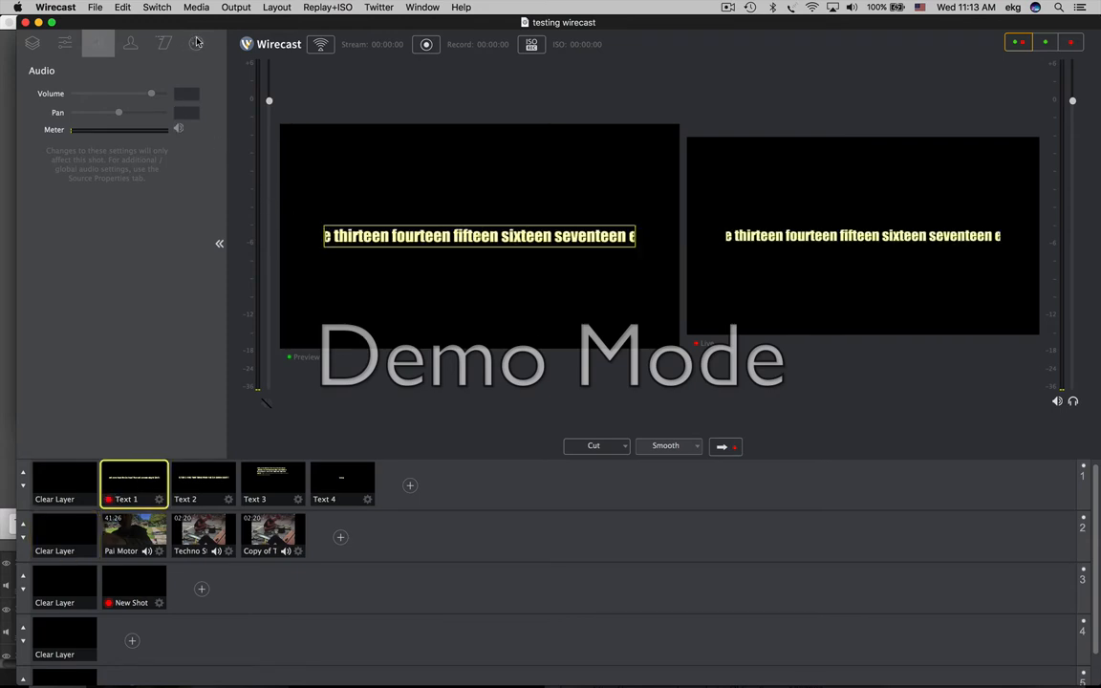
left_click(195, 42)
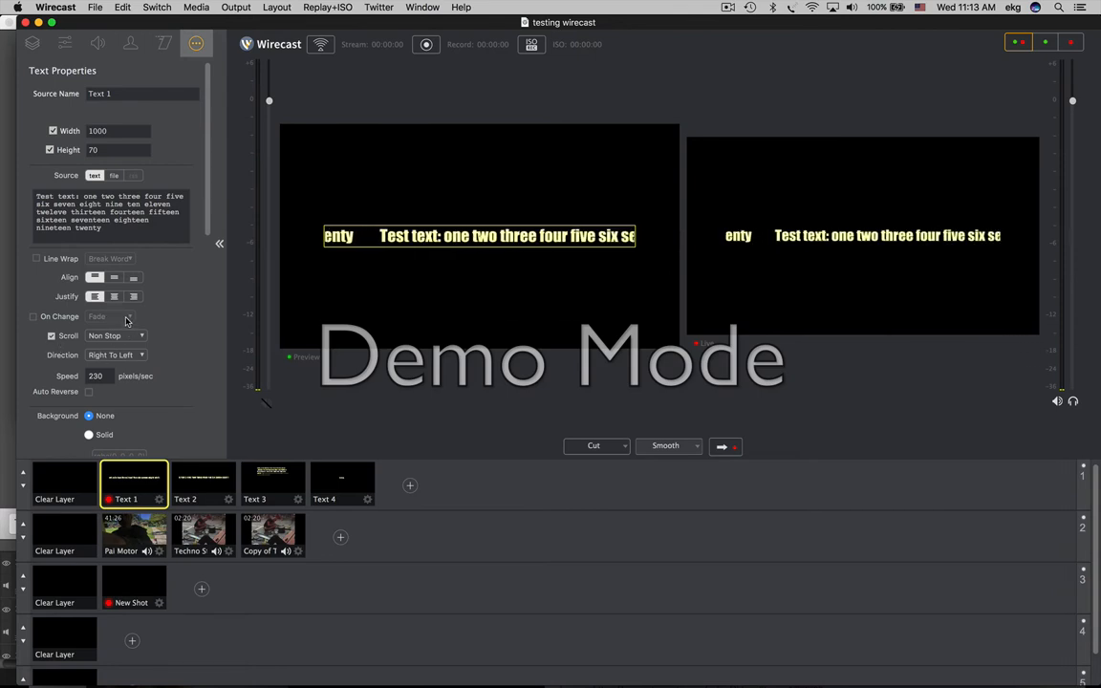
mouse_move(241, 449)
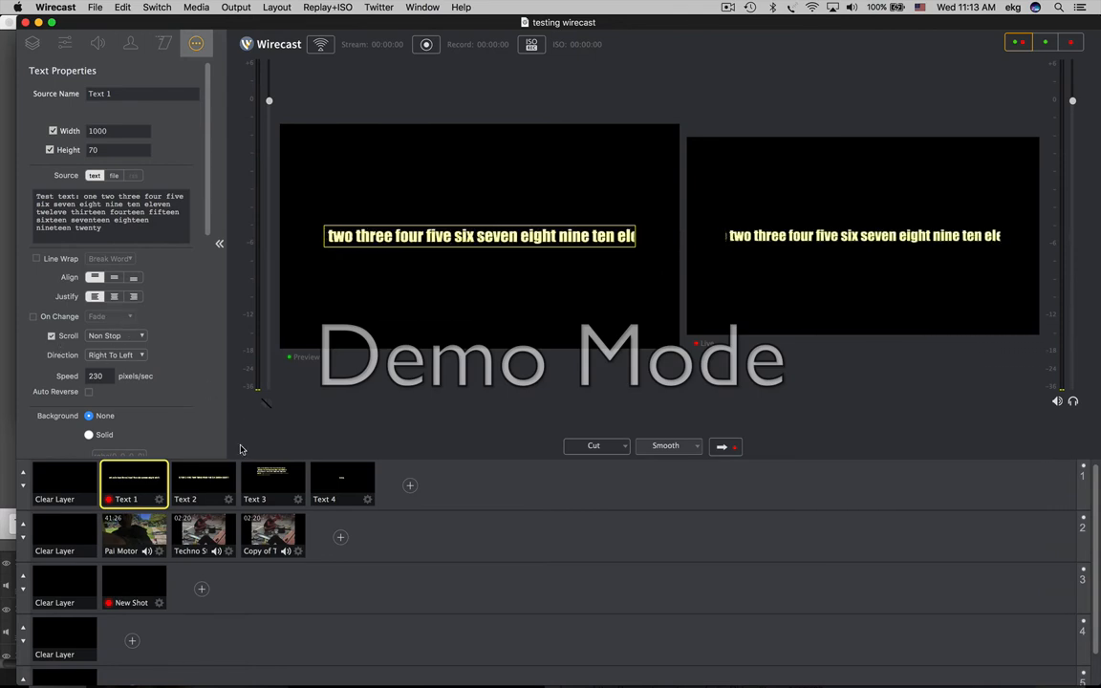
Clear the text layer so preview and live go black.
left_click(54, 482)
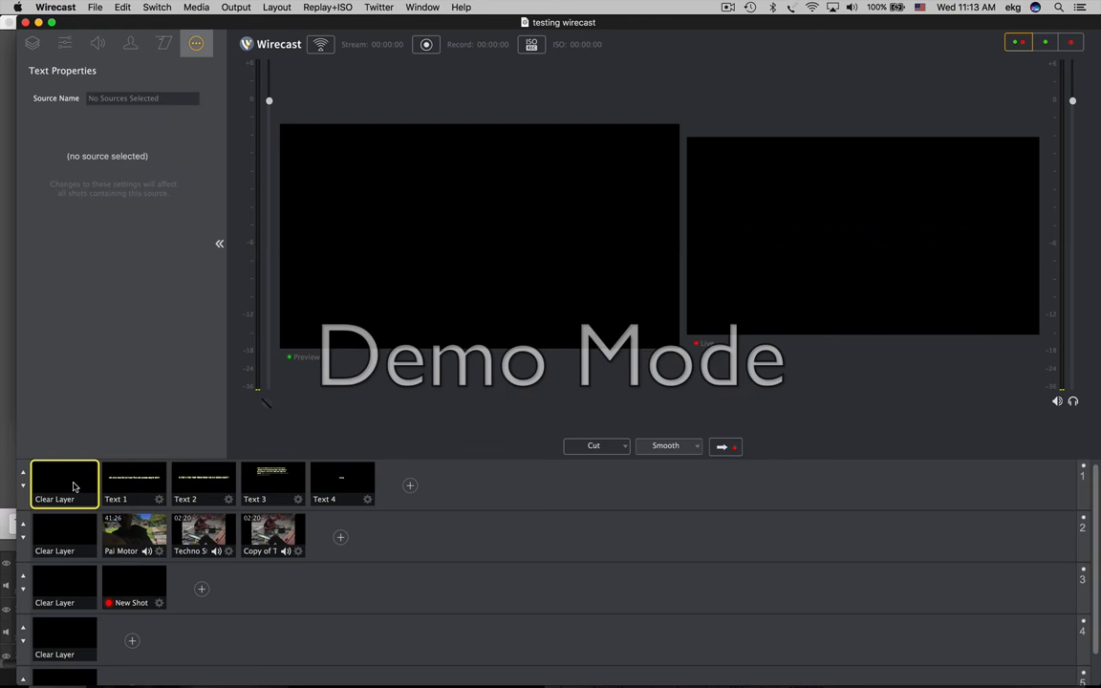
mouse_move(149, 485)
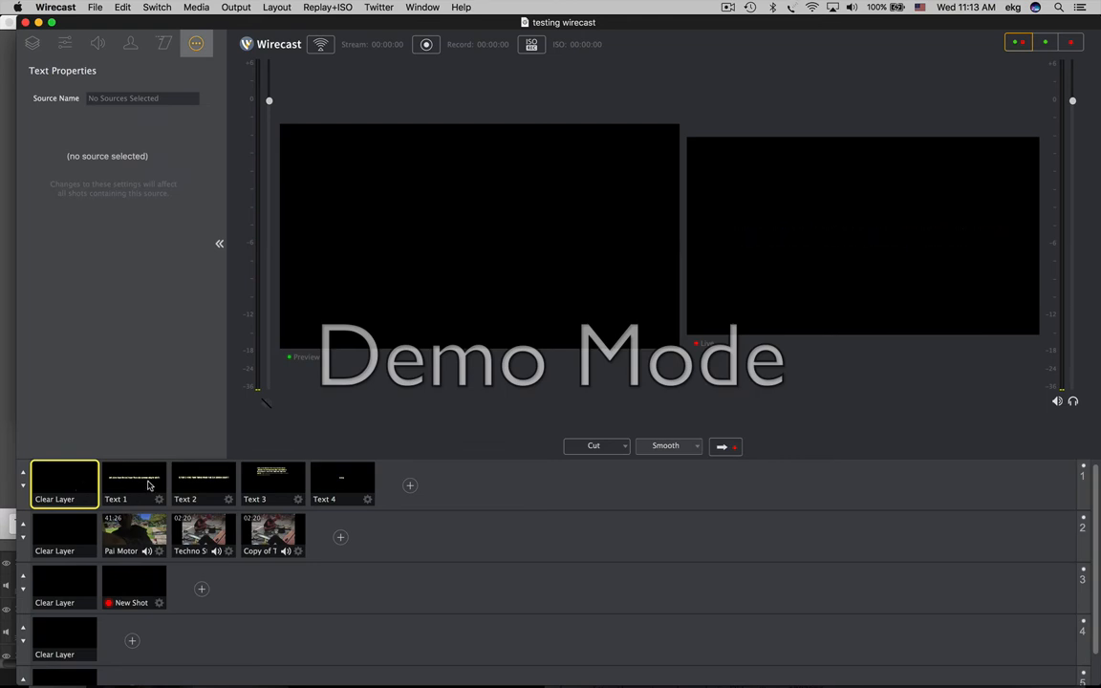
left_click(134, 486)
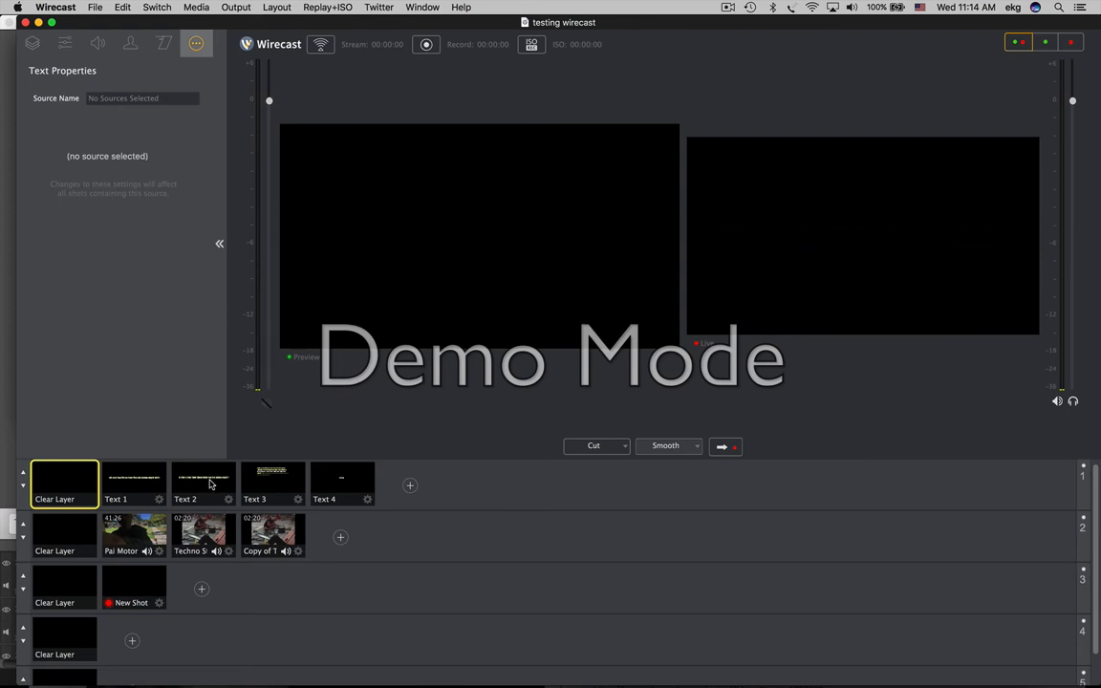
Take the uppercase Text 2 scrolling caption live and show its Text Properties.
left_click(202, 482)
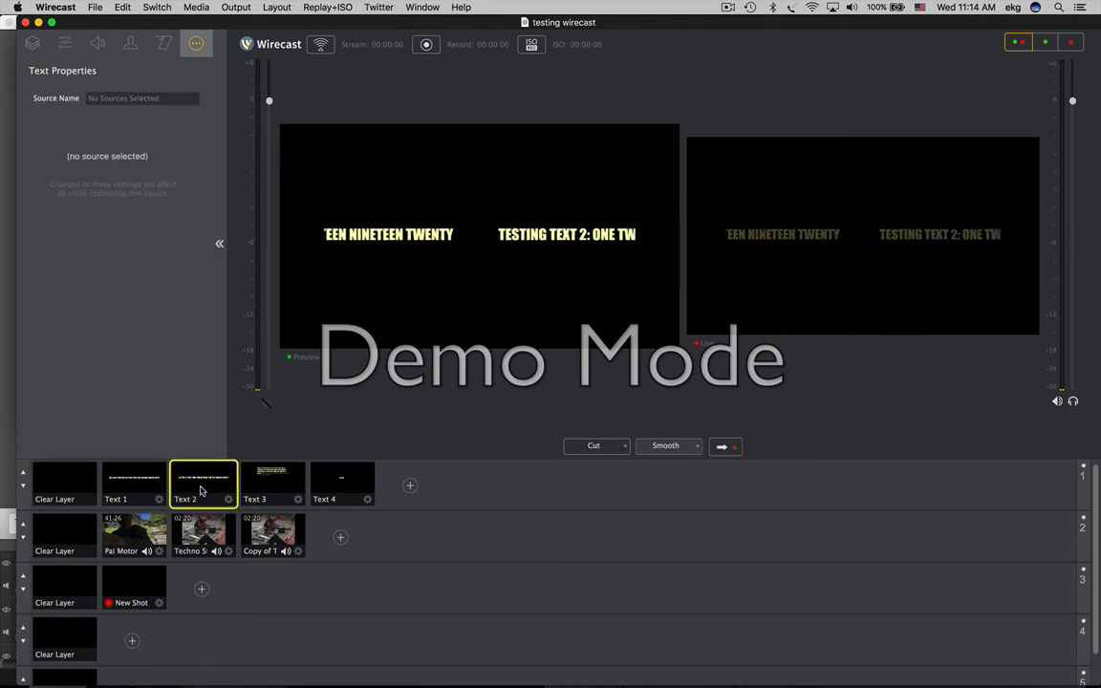
left_click(203, 481)
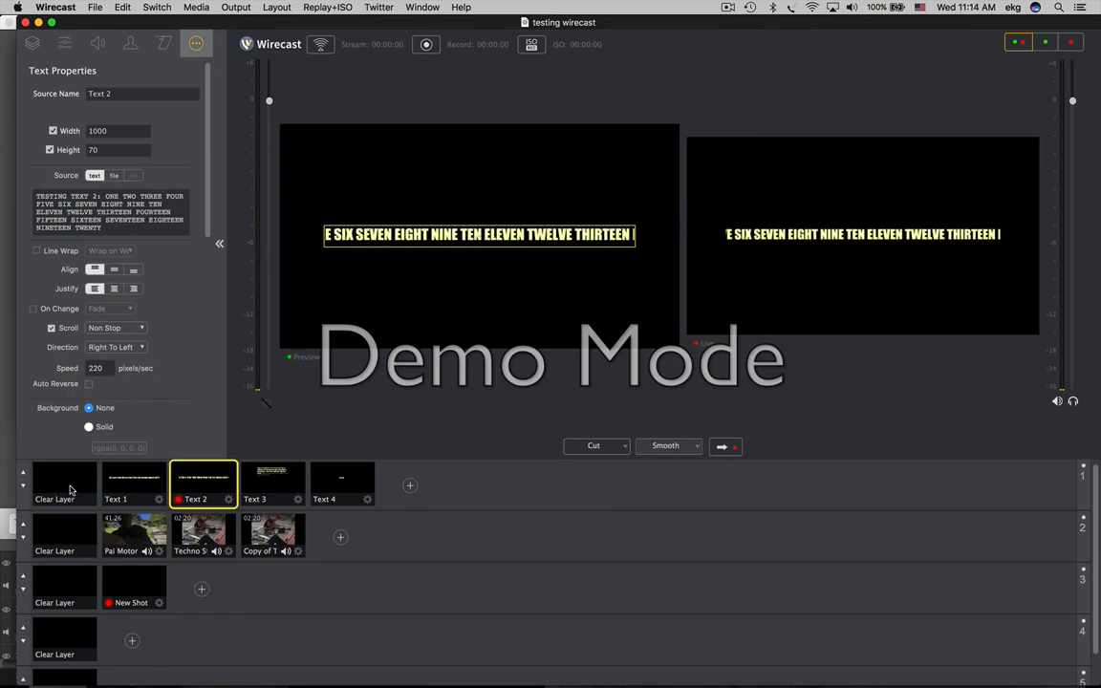
Take the Techno Street Drummer video live, then clear the video layer back to black.
left_click(65, 482)
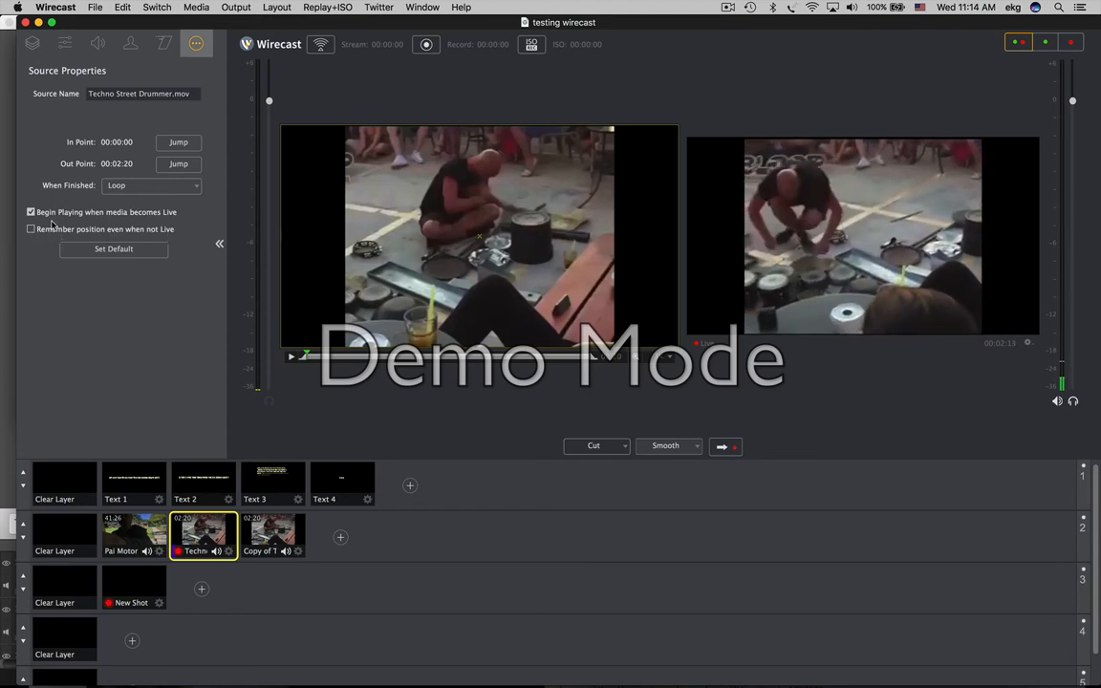
mouse_move(104, 230)
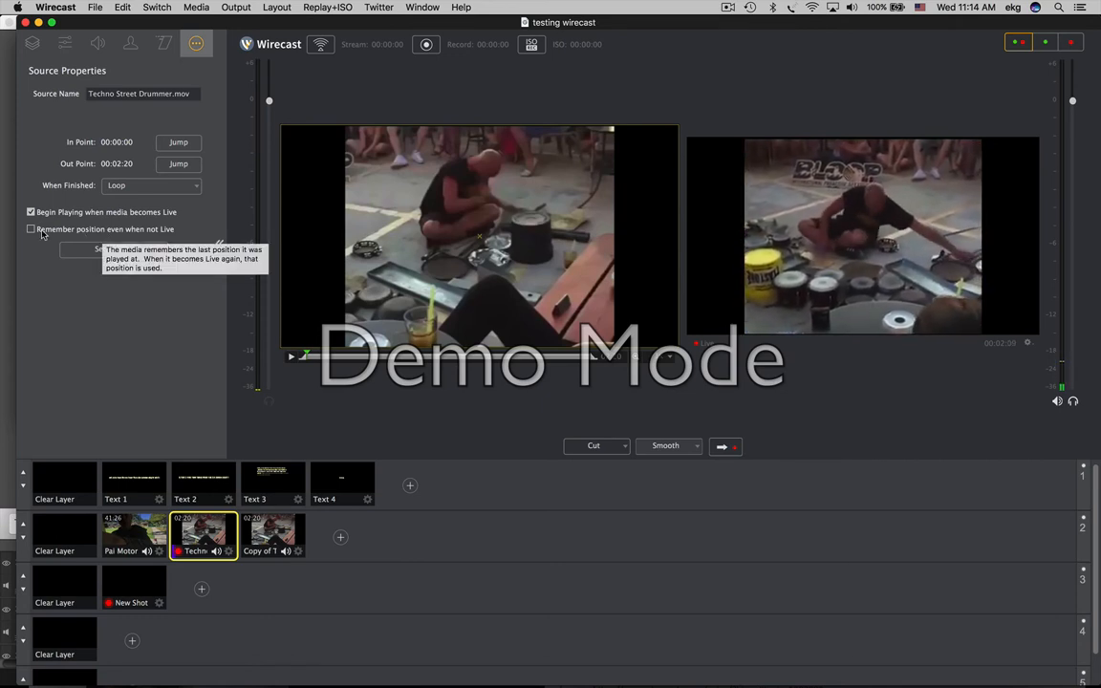
mouse_move(65, 212)
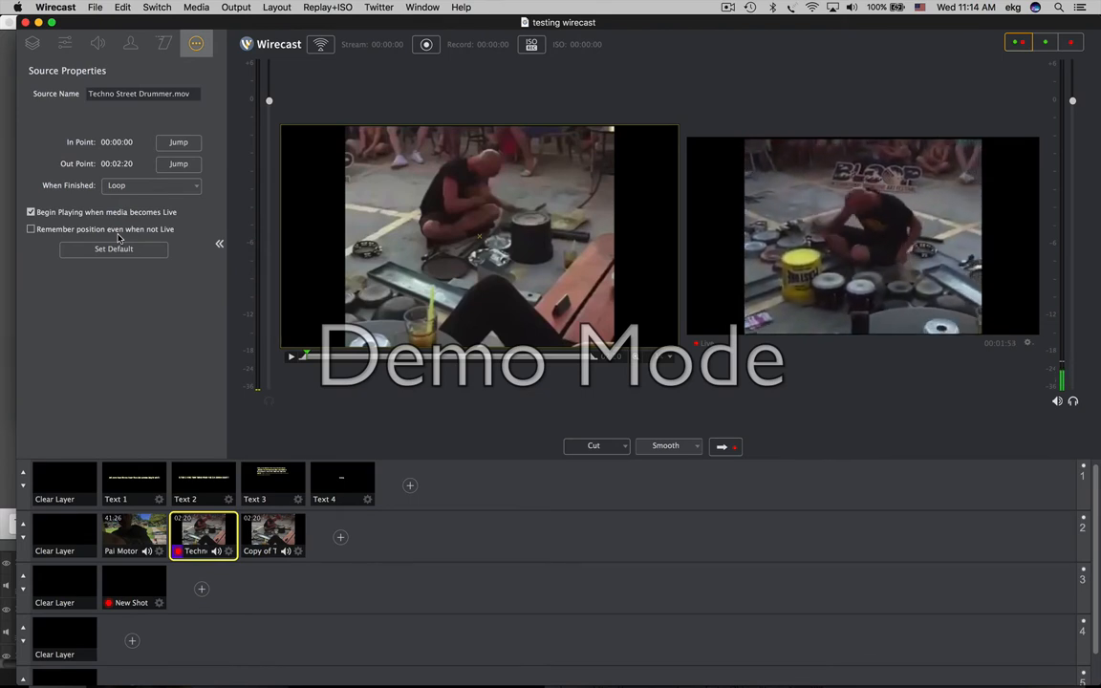
left_click(65, 535)
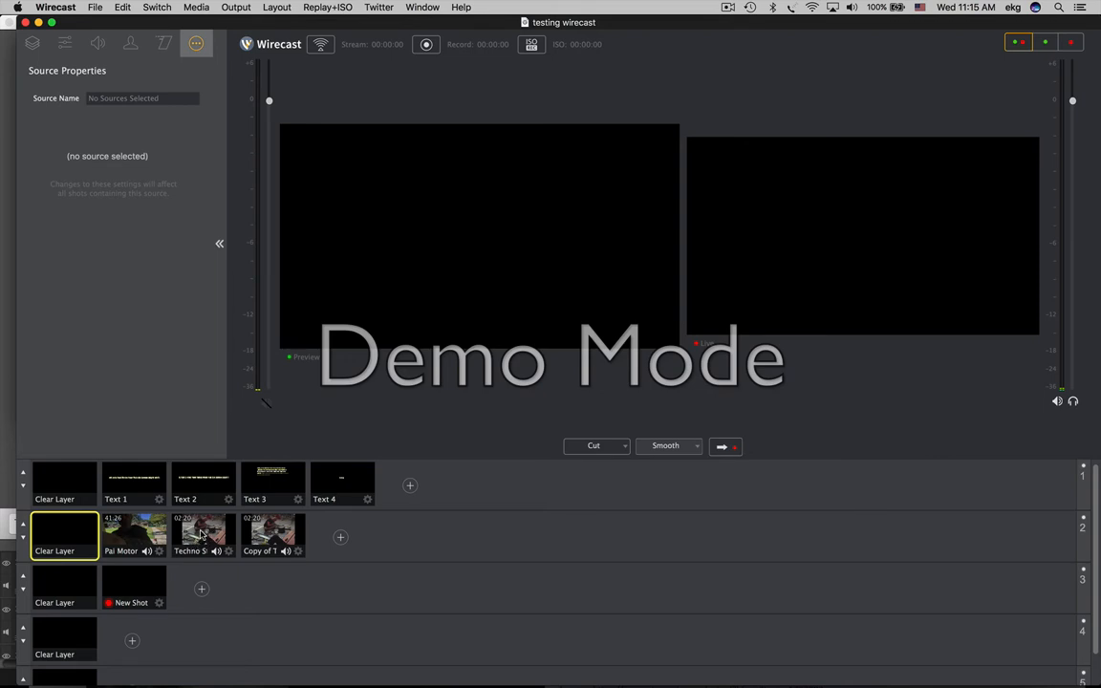
Put the drummer video live, overlay Text 2 on it, then remove the text overlay.
left_click(202, 534)
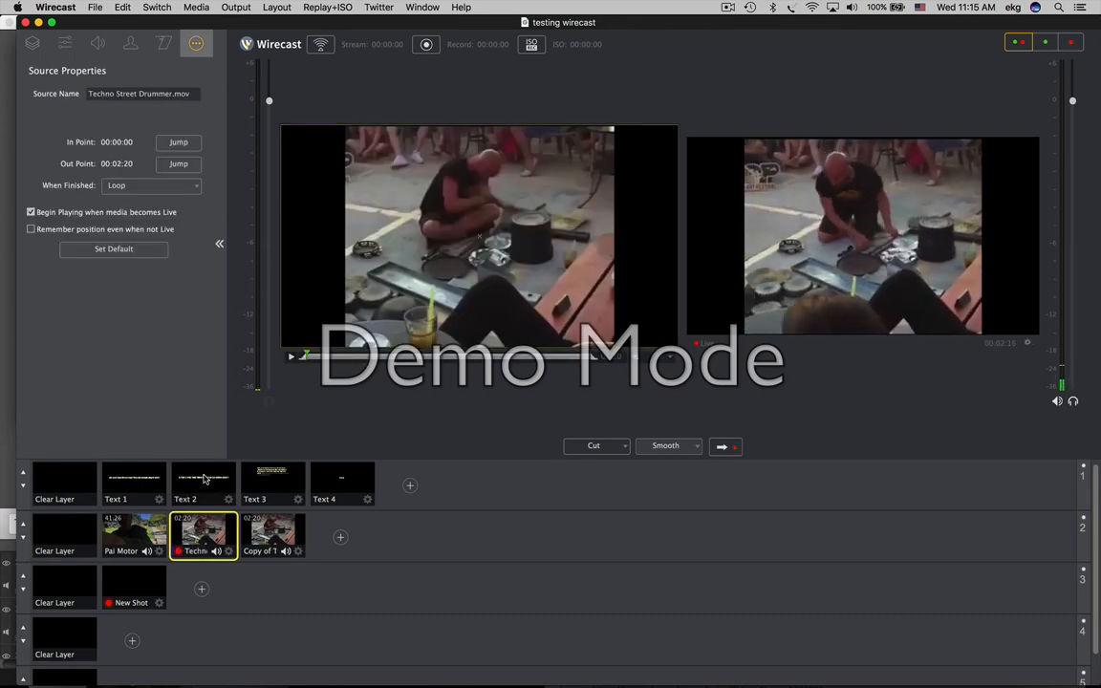
left_click(202, 485)
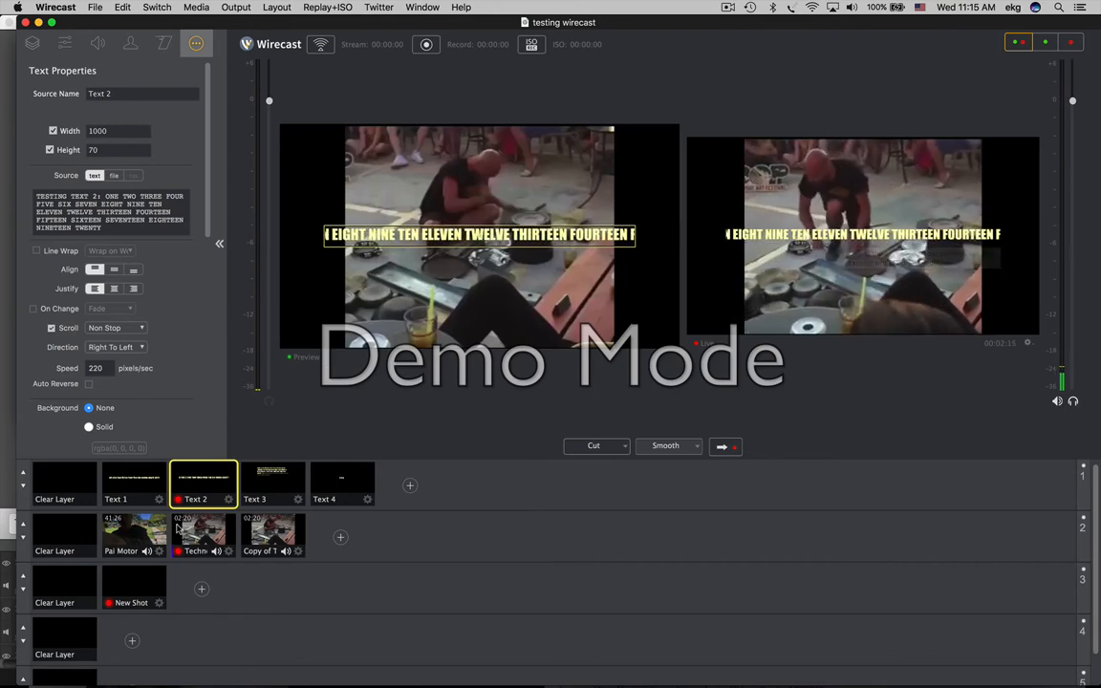
left_click(53, 485)
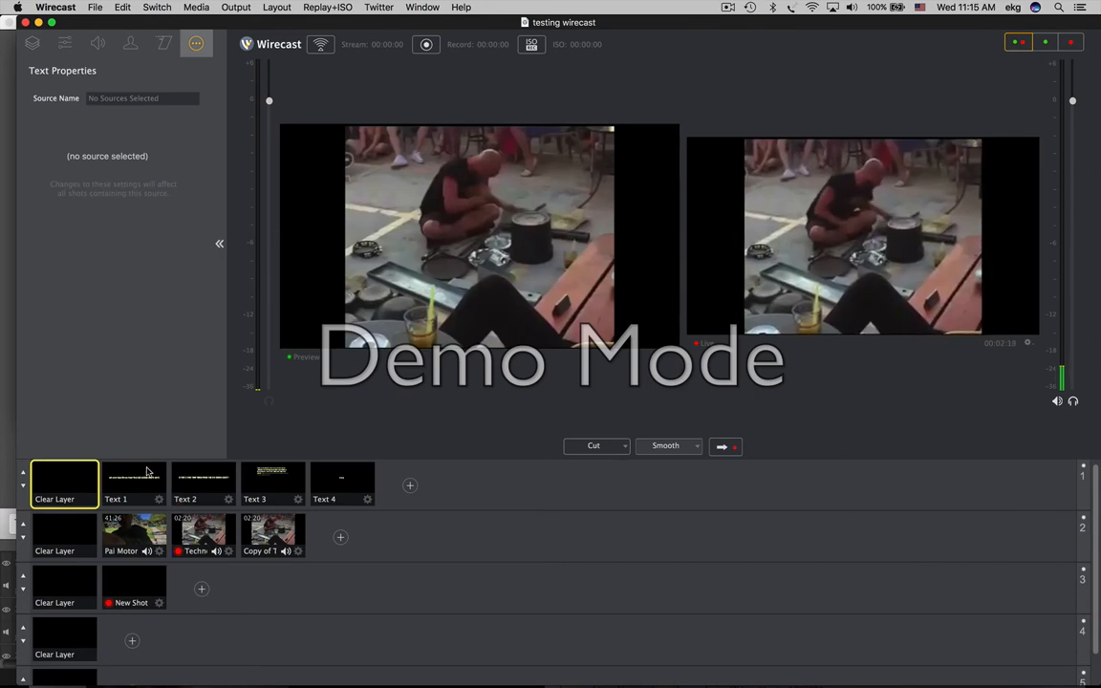
mouse_move(861, 202)
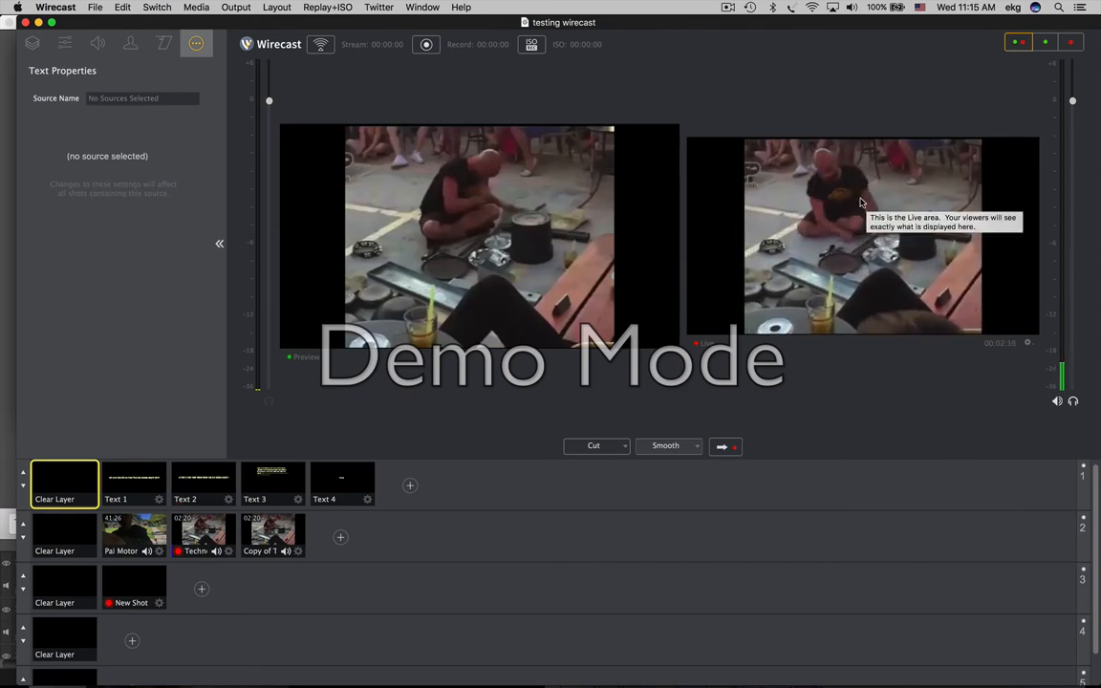
Layer Text 1 over the video, switch to the drummer video copy with Text 2, then clear the text.
left_click(134, 482)
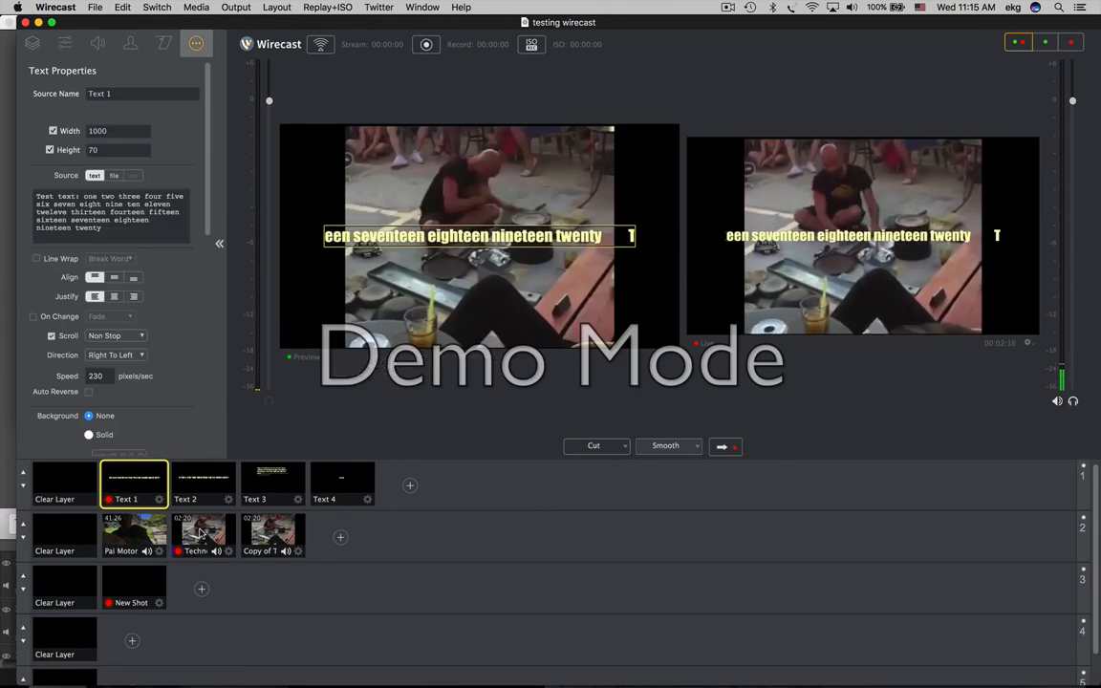
left_click(203, 535)
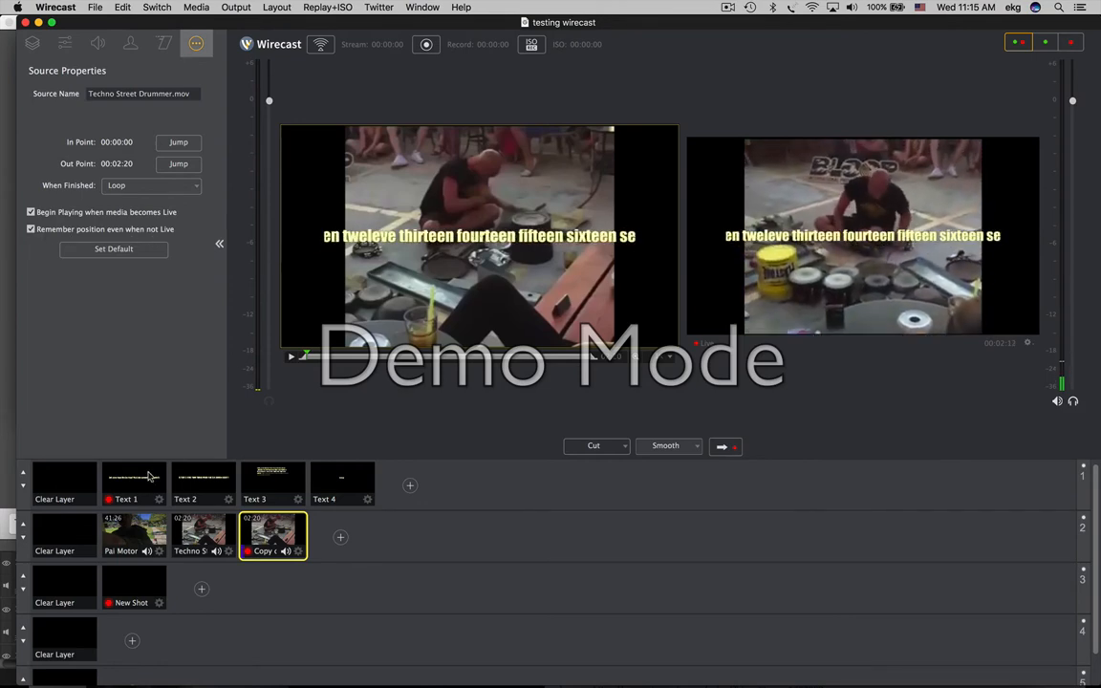
left_click(203, 485)
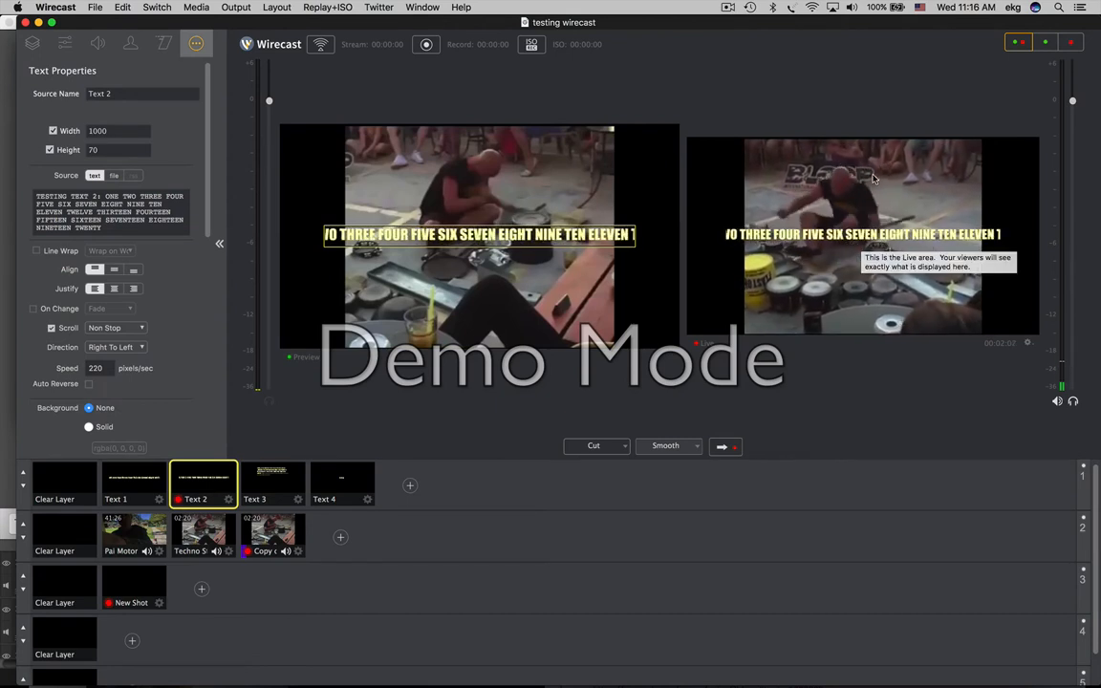
left_click(65, 486)
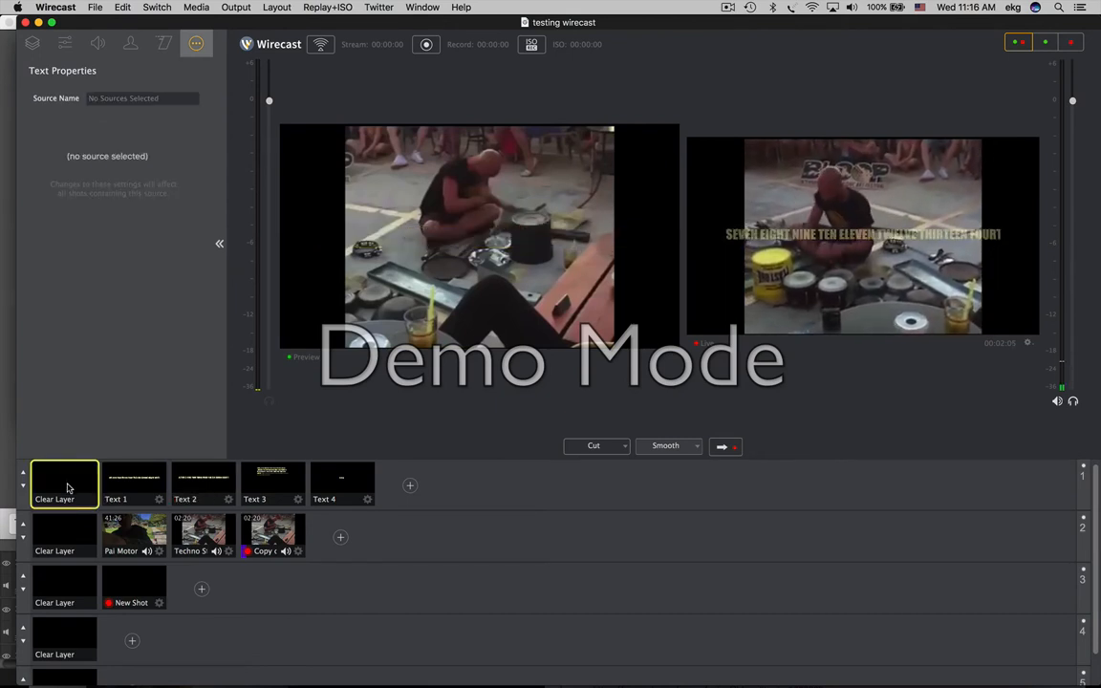
Put Text 1 live over the video again, then clear both the text and video layers.
left_click(134, 482)
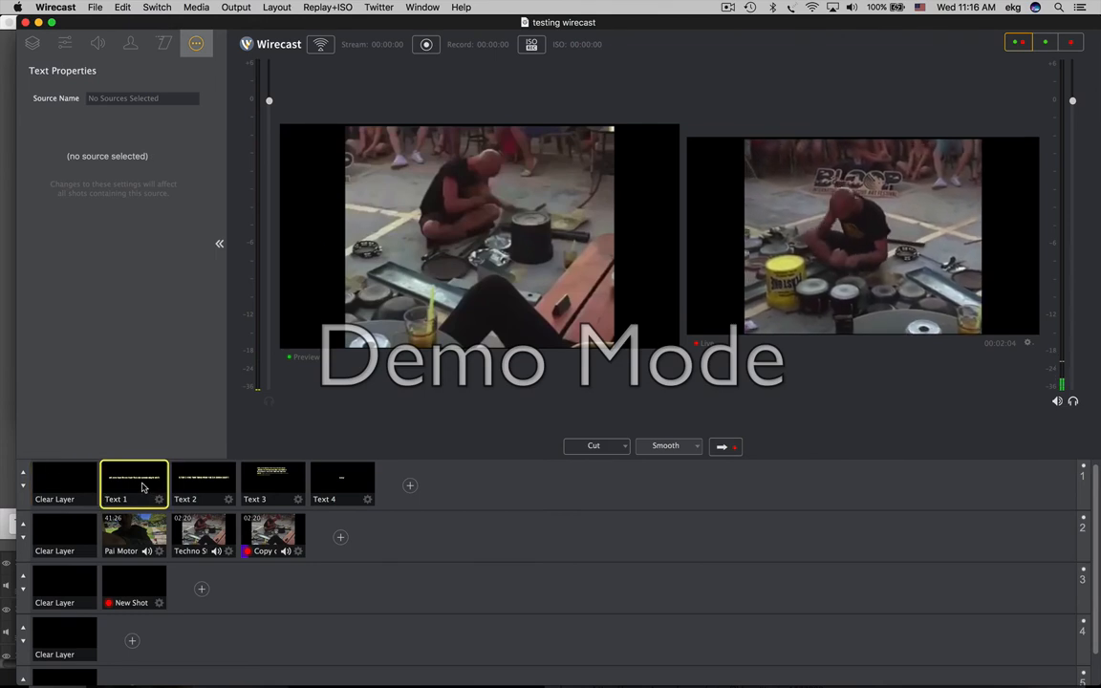
left_click(134, 486)
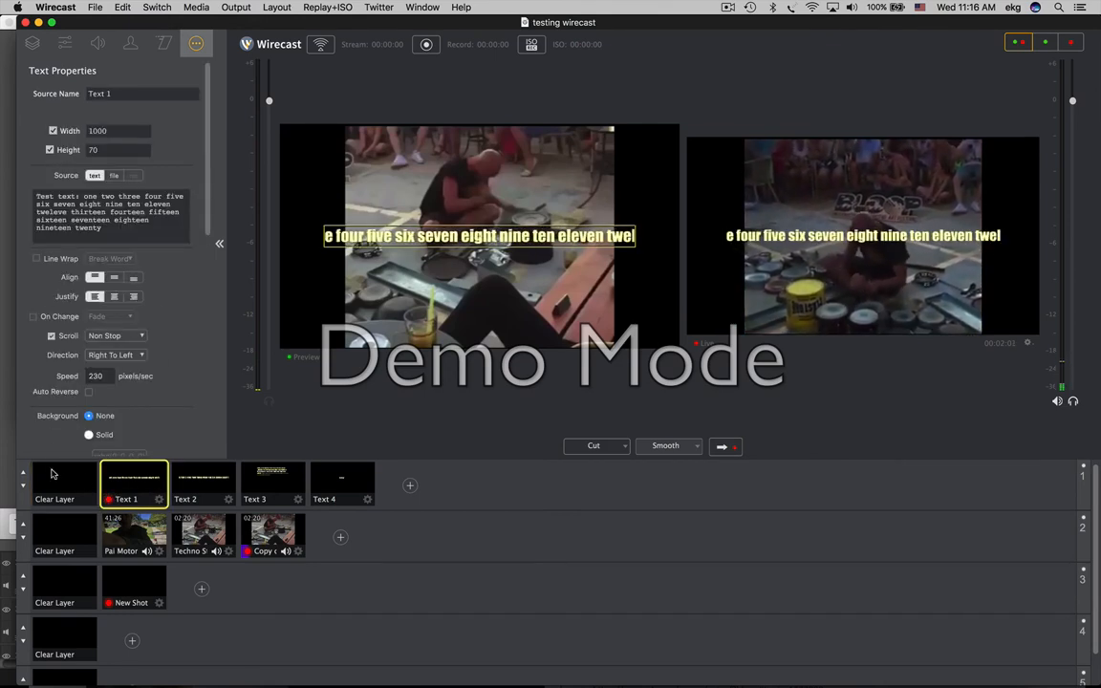
left_click(53, 485)
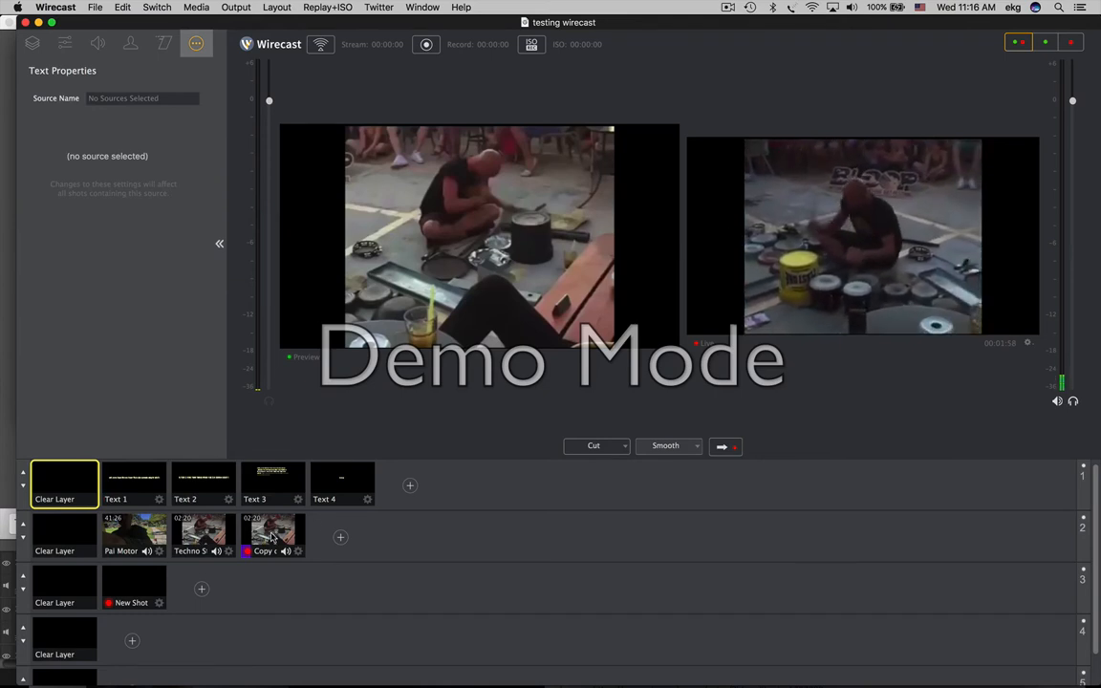
left_click(272, 536)
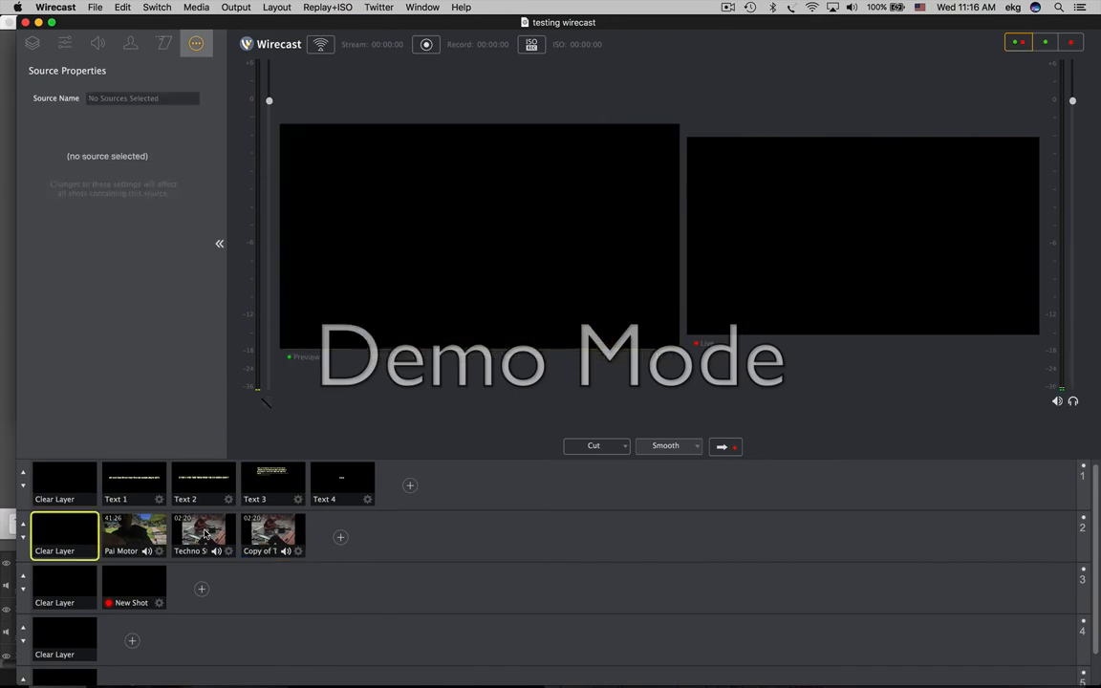
left_click(202, 534)
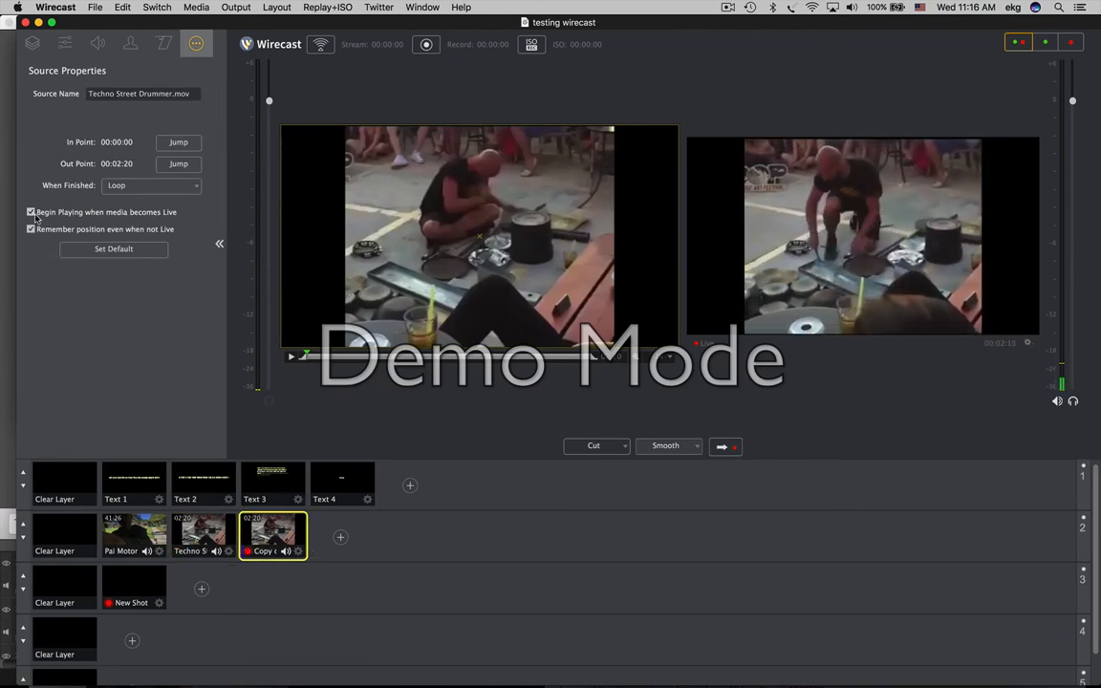
left_click(203, 482)
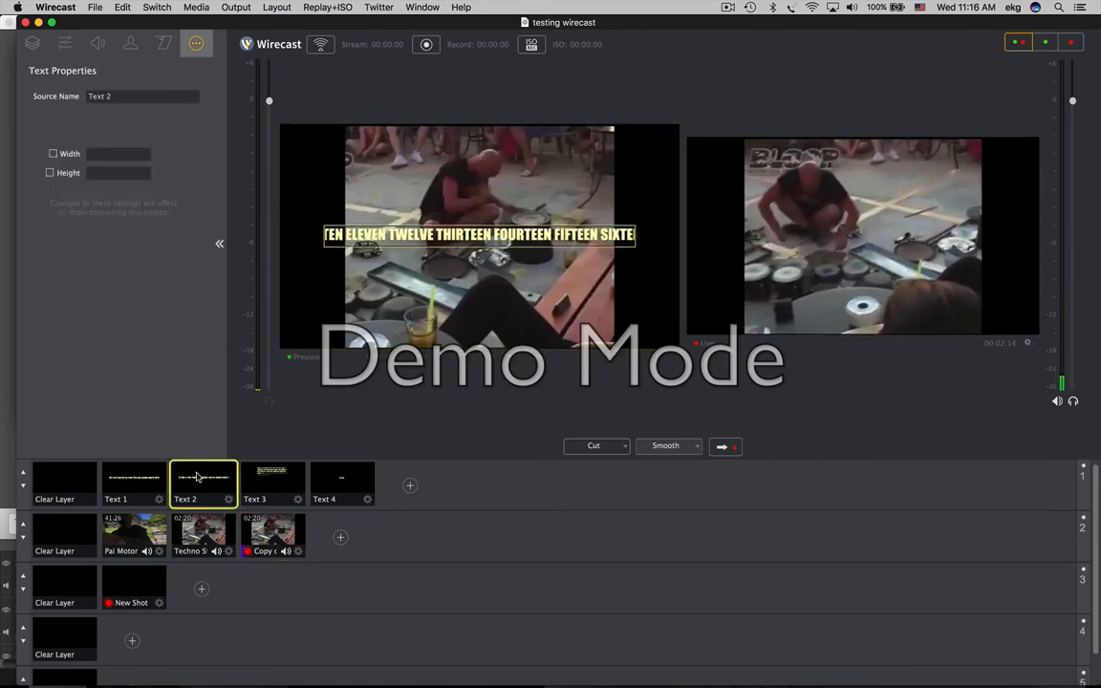
left_click(202, 482)
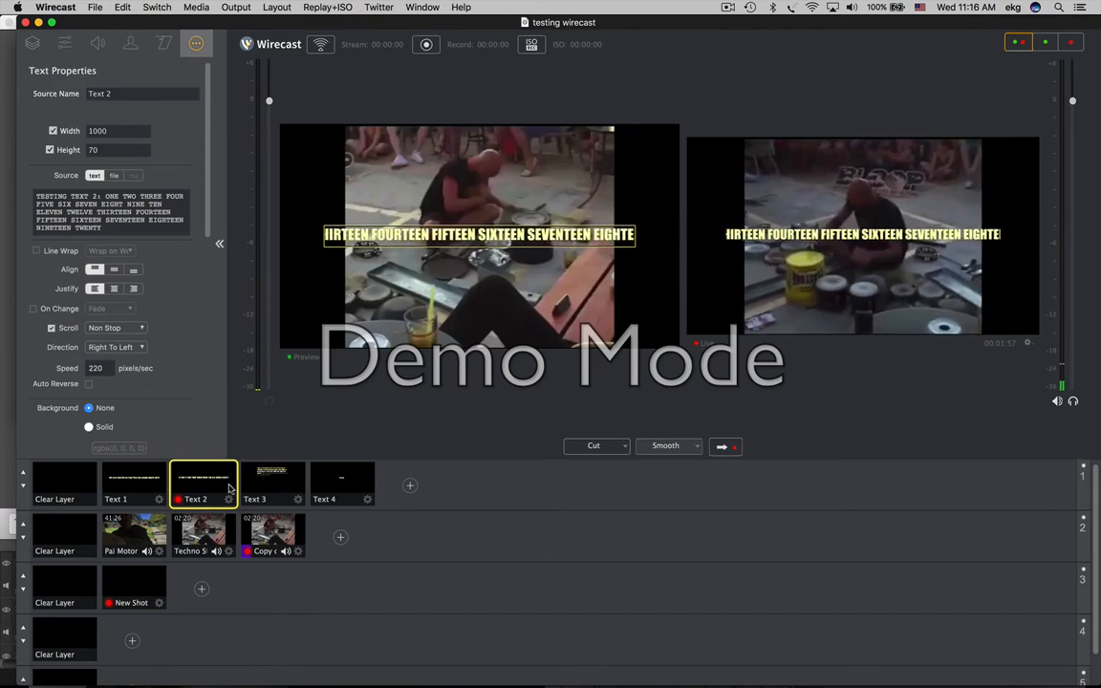
left_click(65, 482)
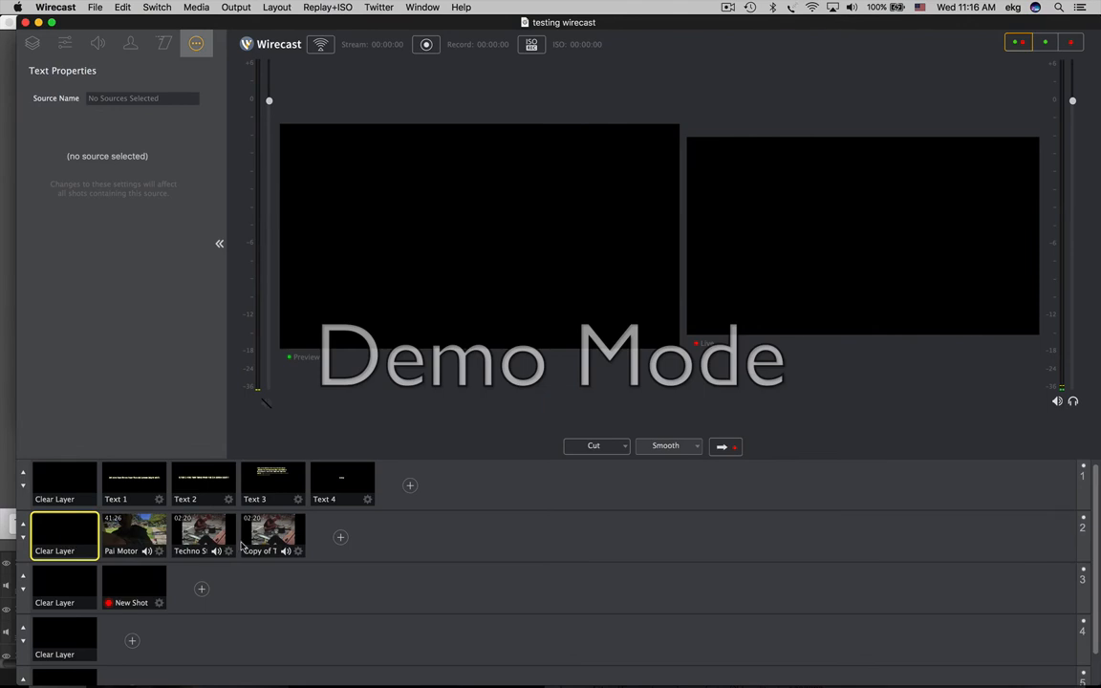
mouse_move(266, 545)
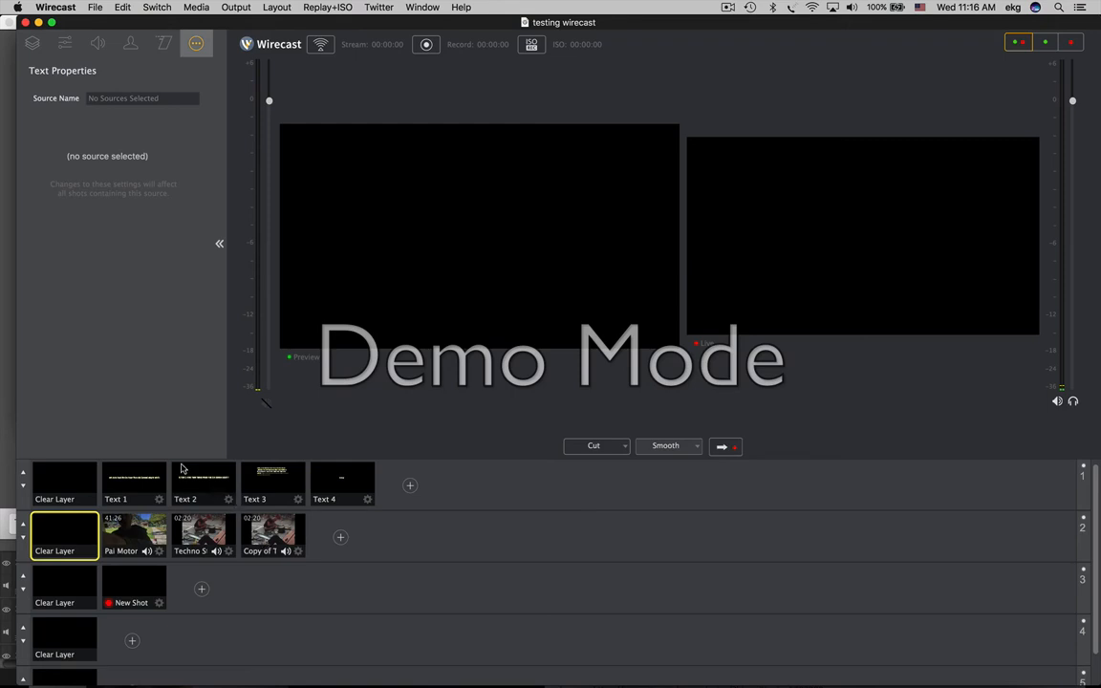
Cycle the live caption Text 1, Text 2, Text 1 over black, then select Text 1's caption text.
left_click(134, 482)
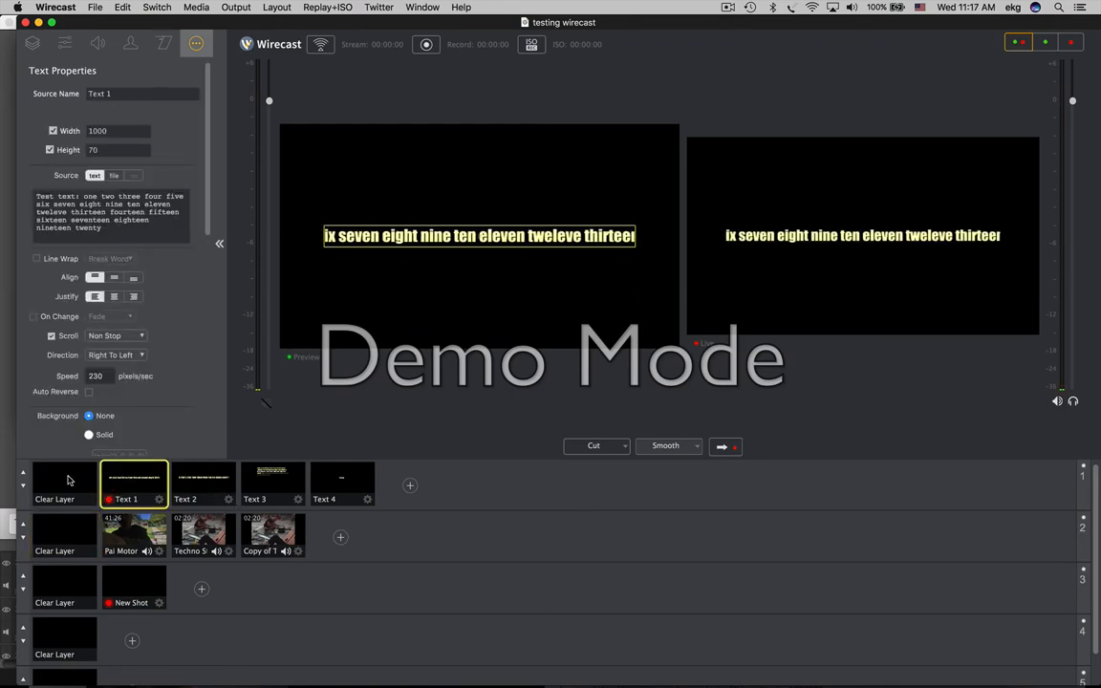
left_click(203, 482)
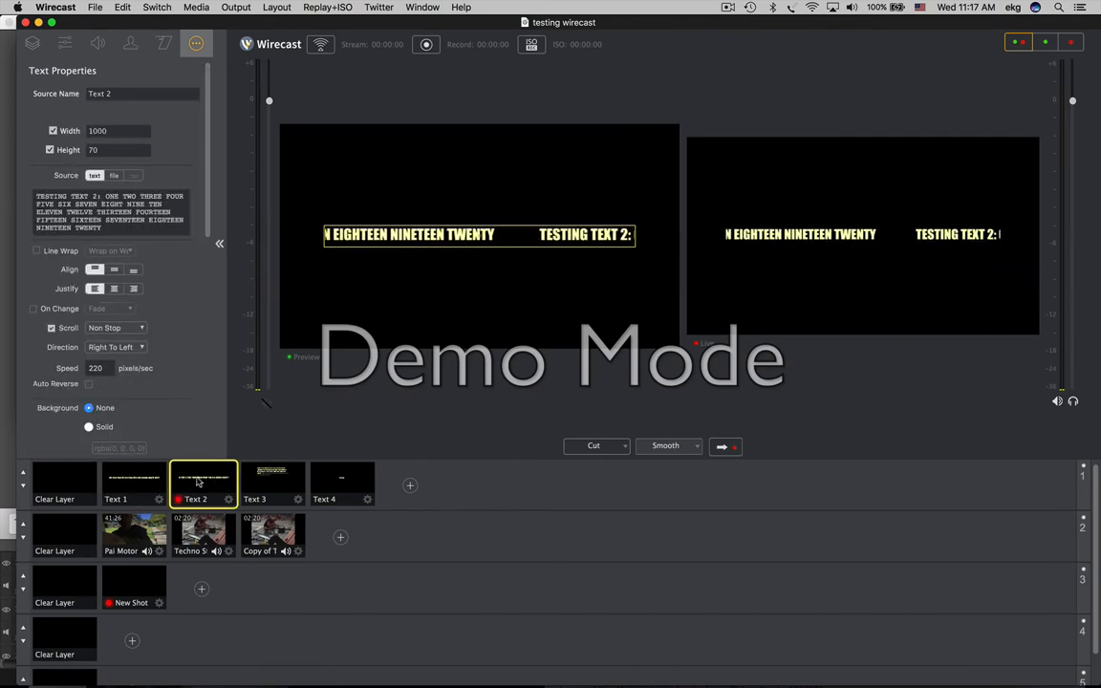
left_click(133, 482)
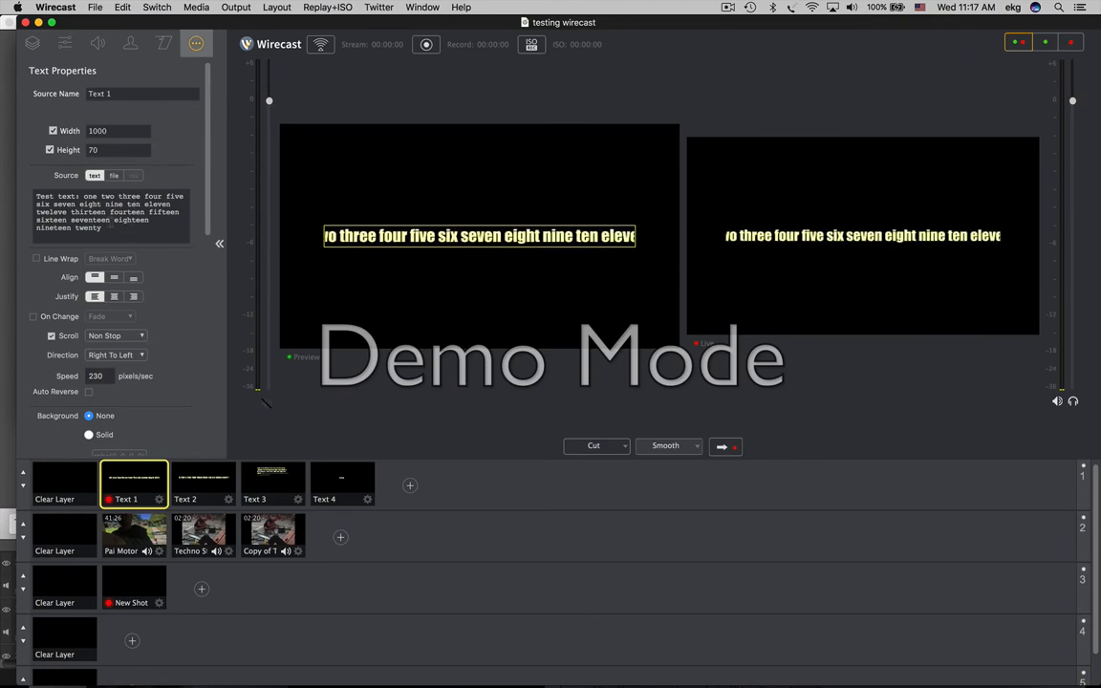
triple_click(111, 210)
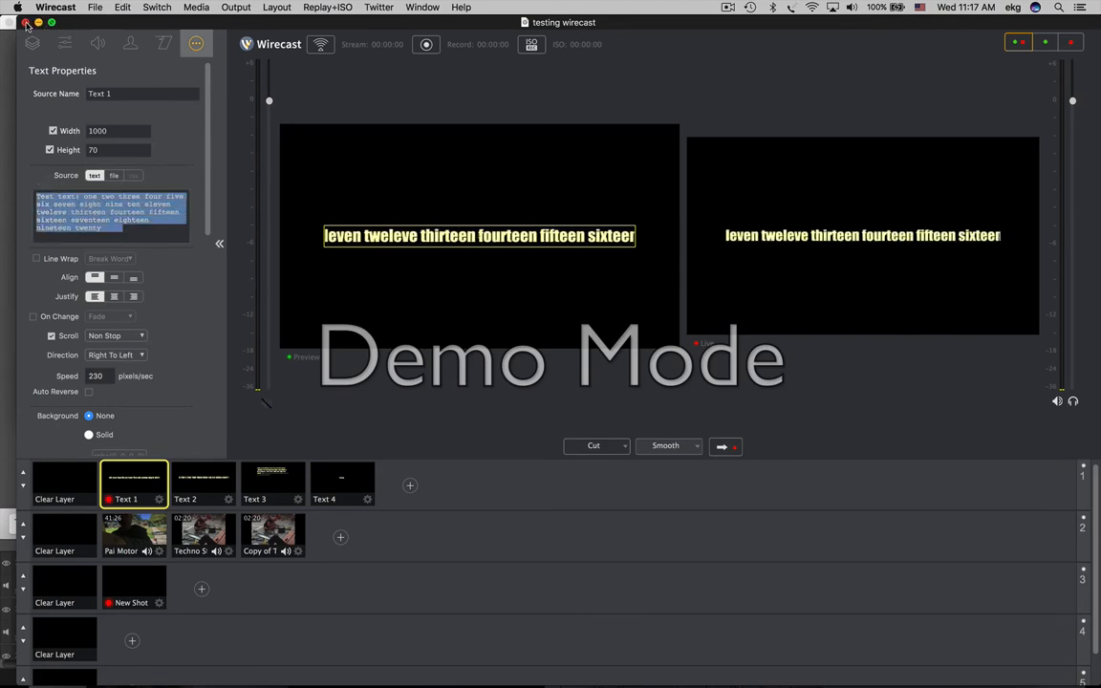
left_click(26, 23)
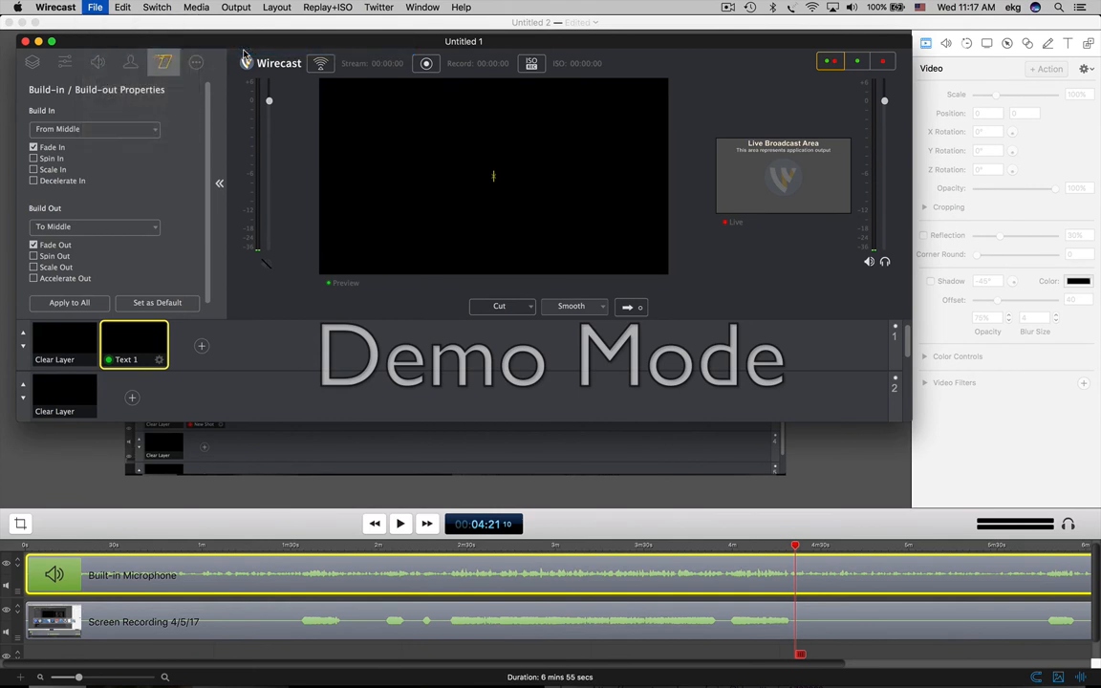
mouse_move(214, 268)
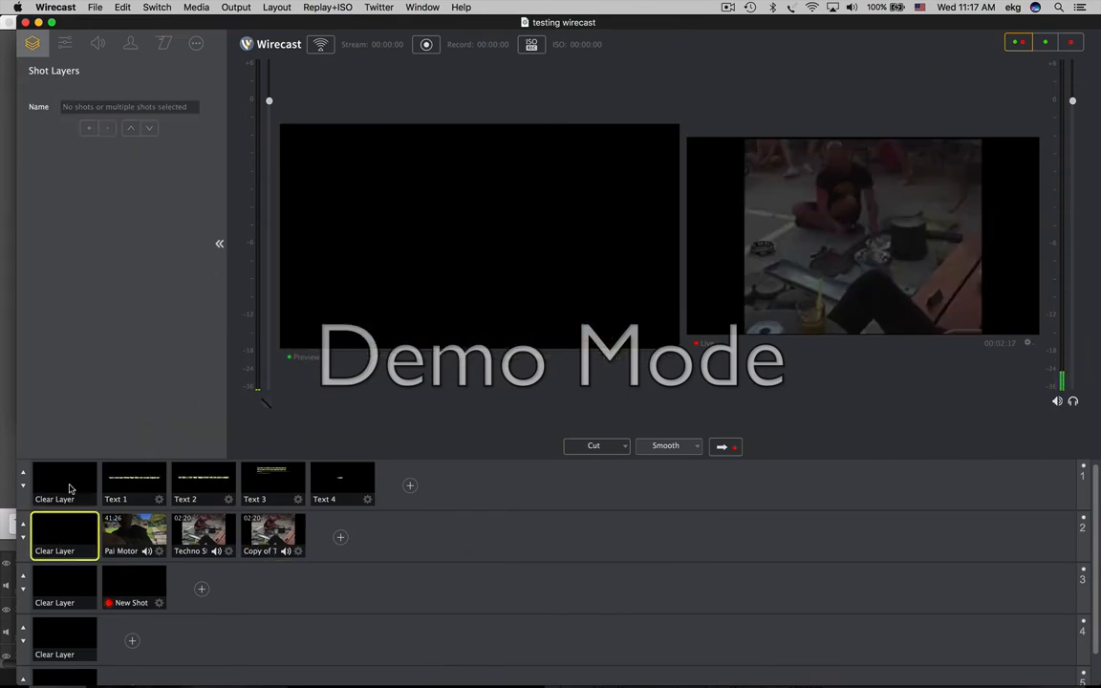
Clear the output, show Text 1, clear it, then take Text 2 live with its Text Properties.
left_click(65, 482)
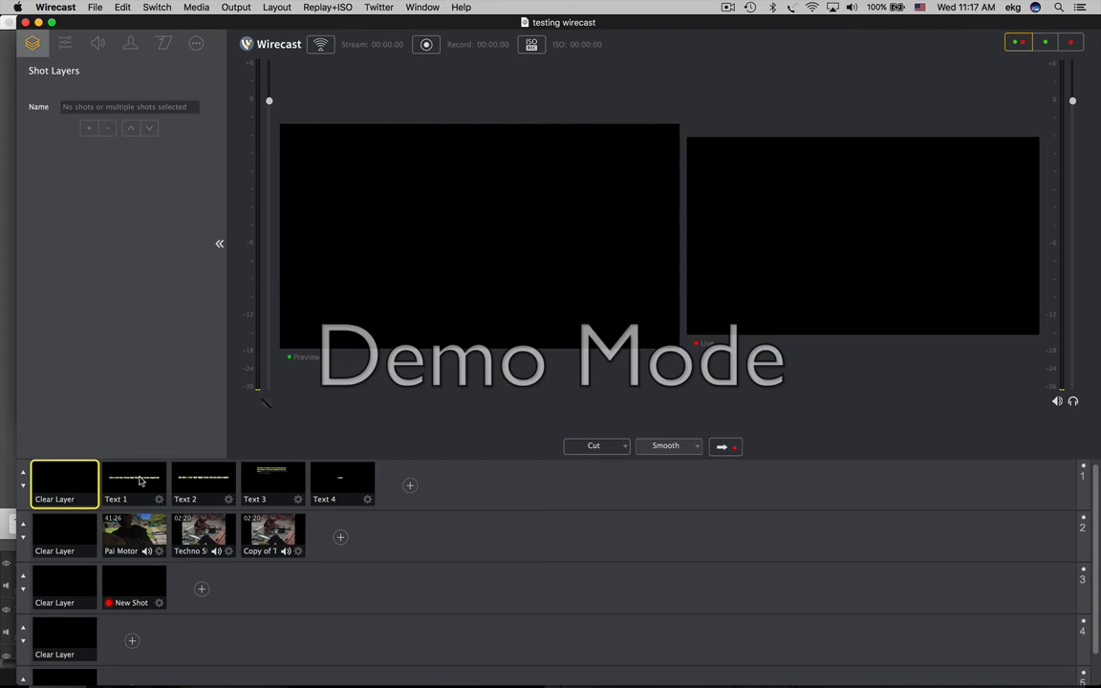
left_click(134, 486)
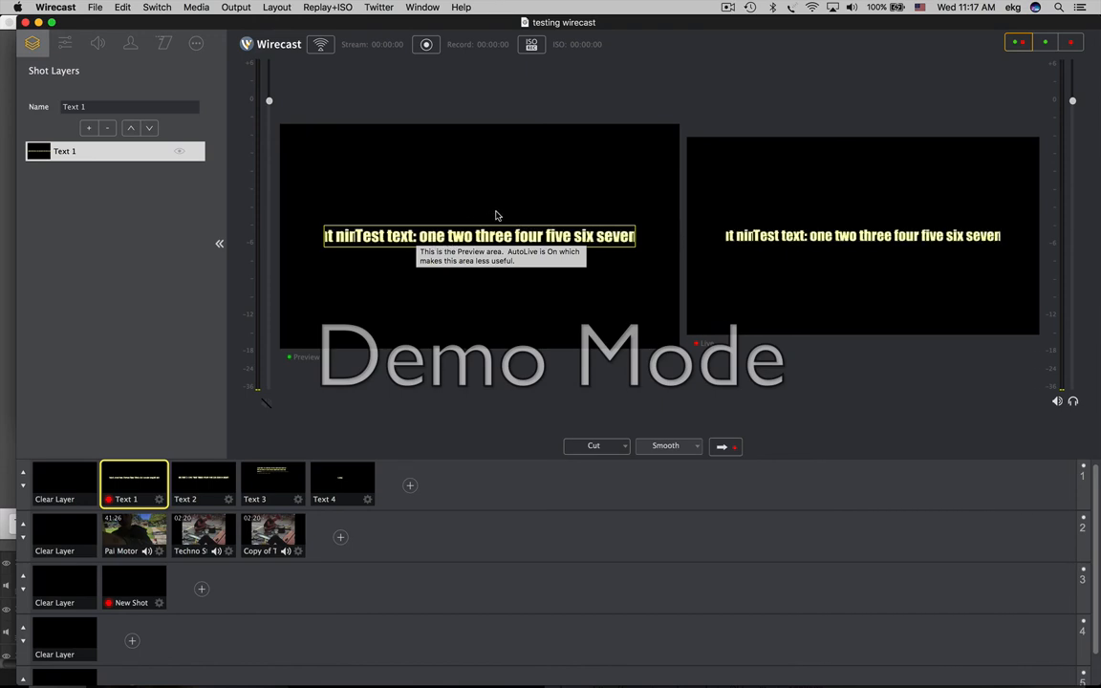
left_click(54, 485)
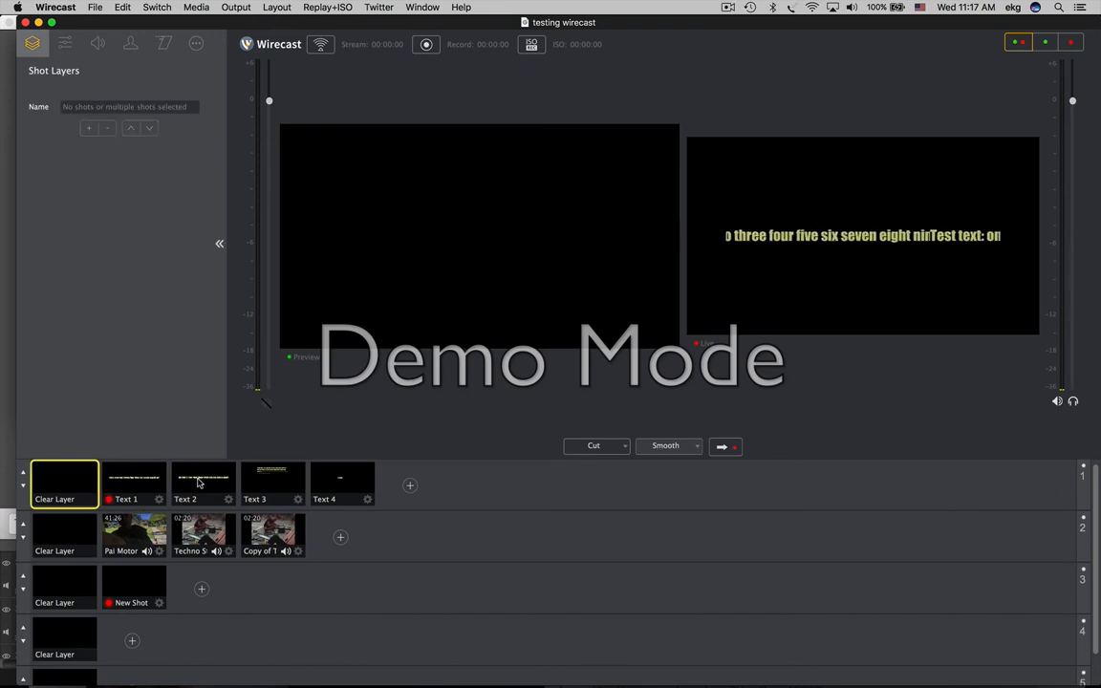
left_click(202, 486)
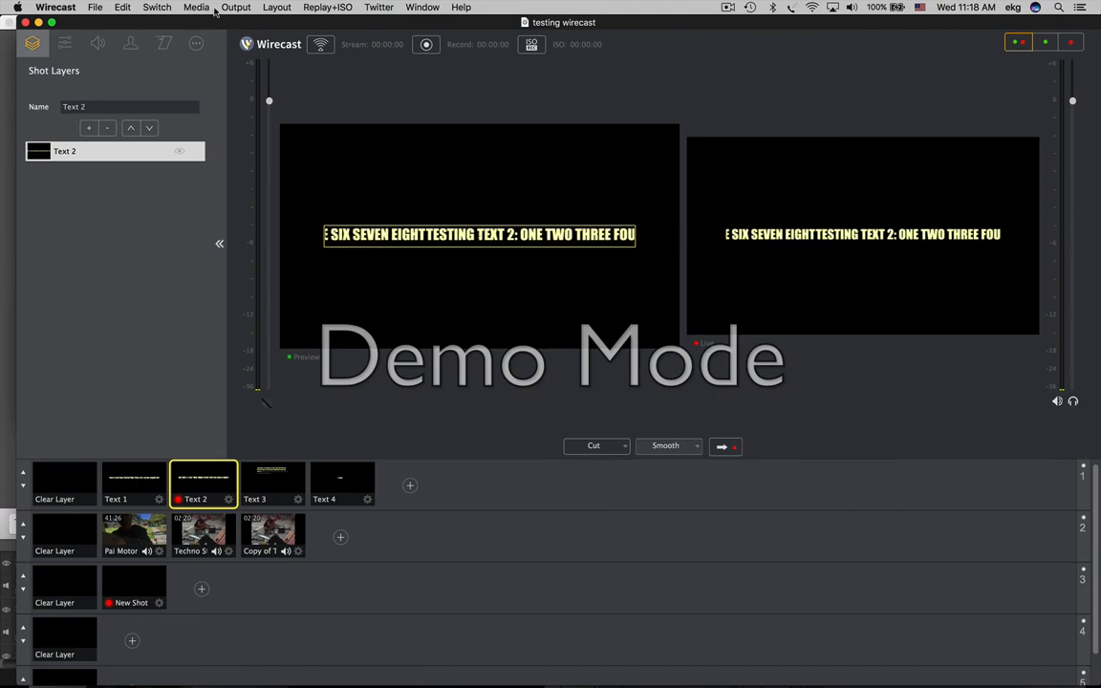
left_click(196, 42)
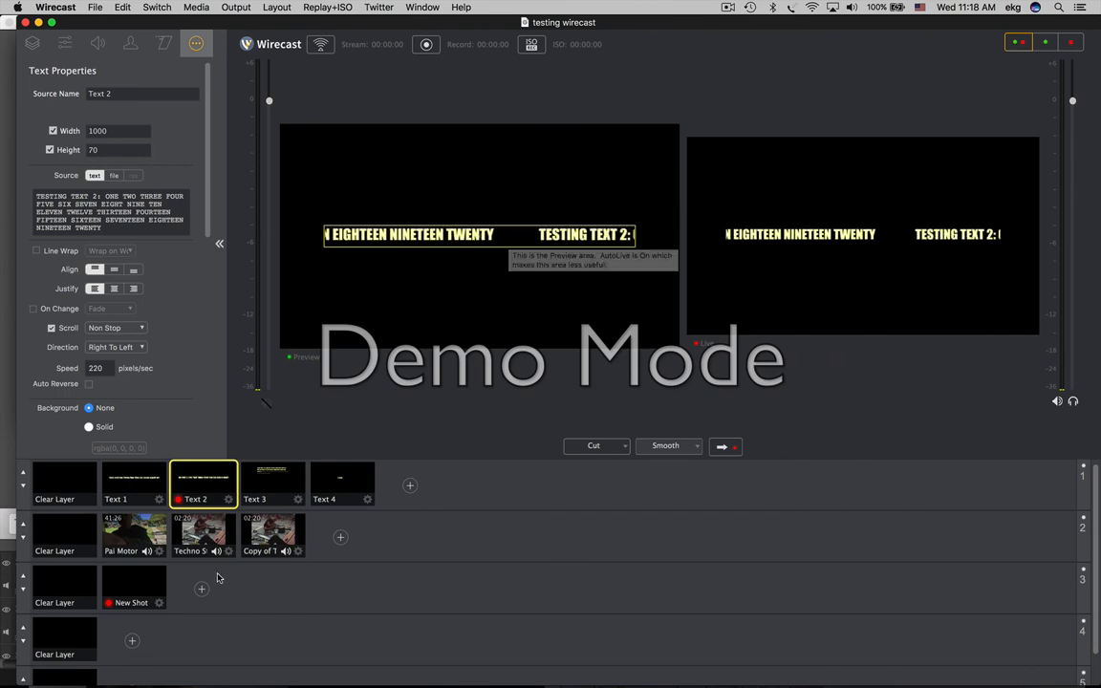
Switch the live caption from Text 2 to the lowercase Text 1.
left_click(127, 482)
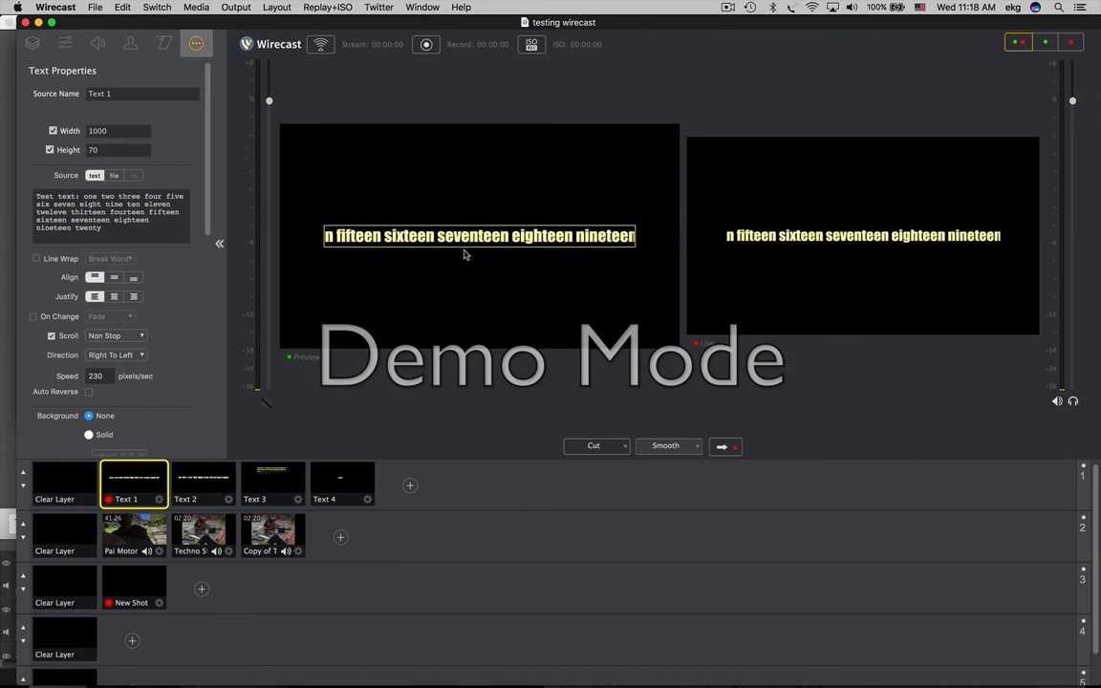
mouse_move(463, 245)
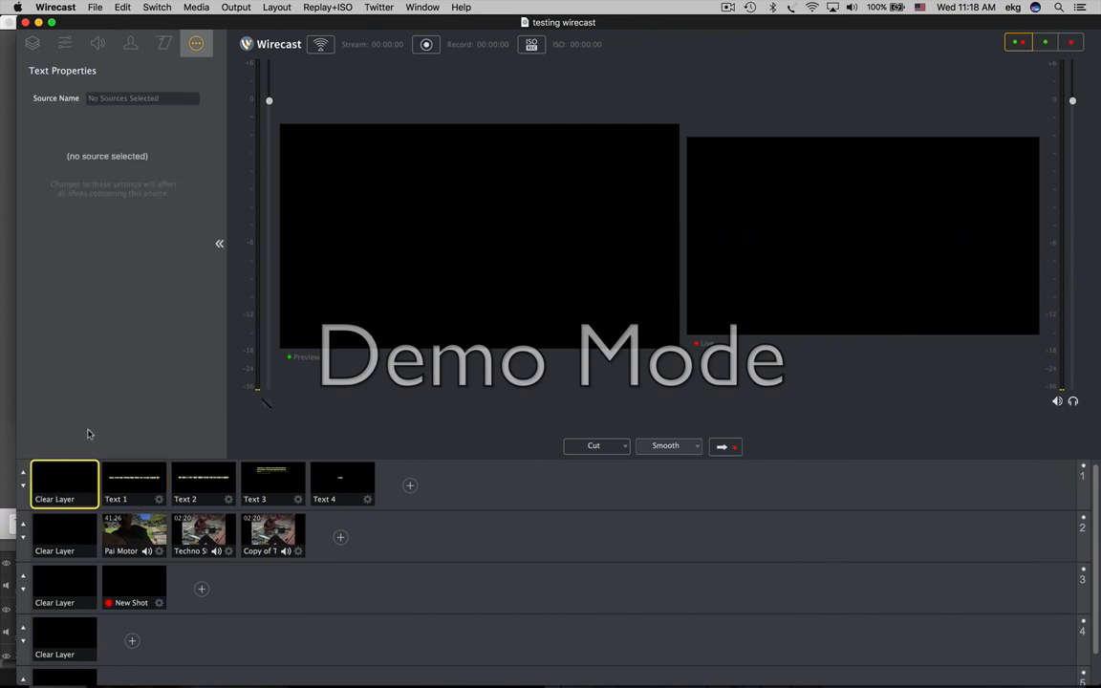
mouse_move(76, 61)
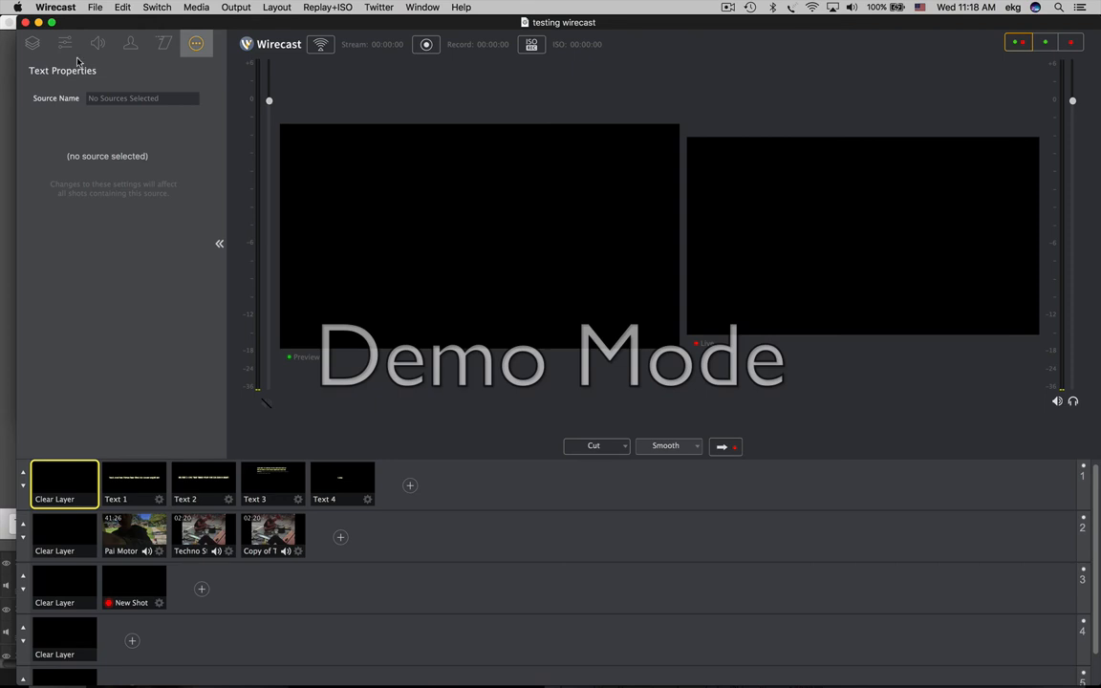